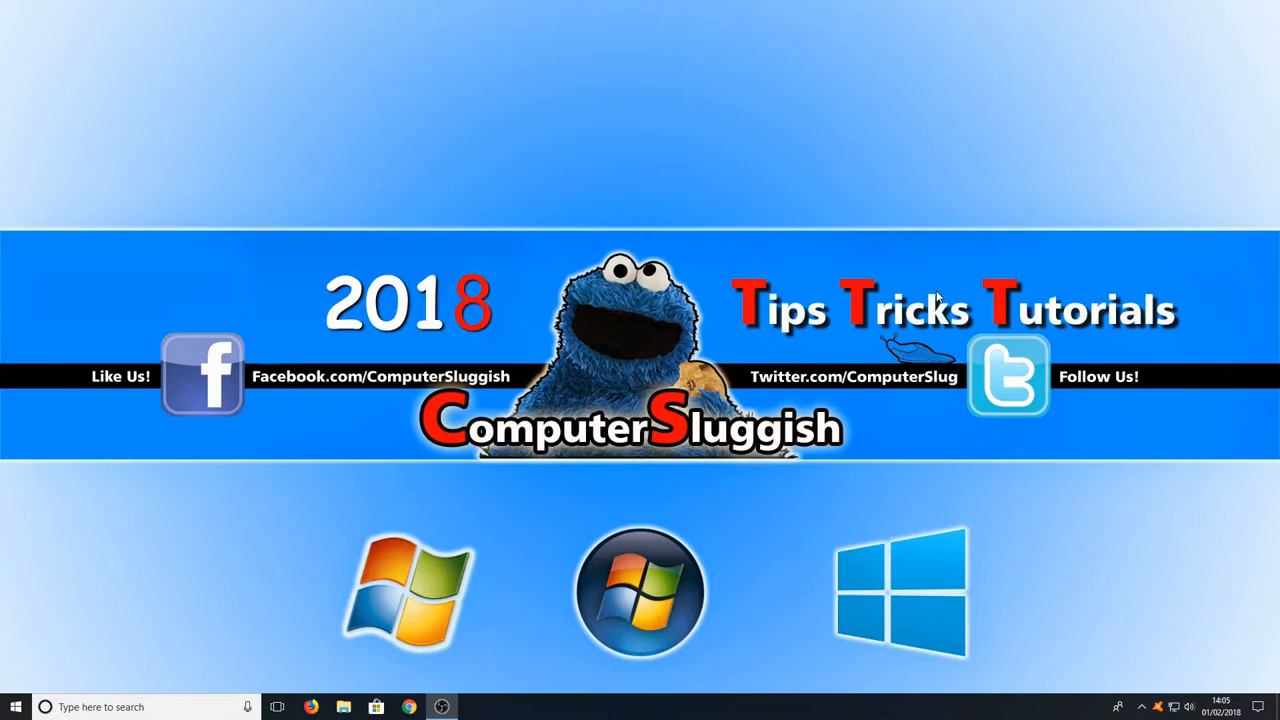
{"action": "mouse_move", "coordinate": [320, 686]}
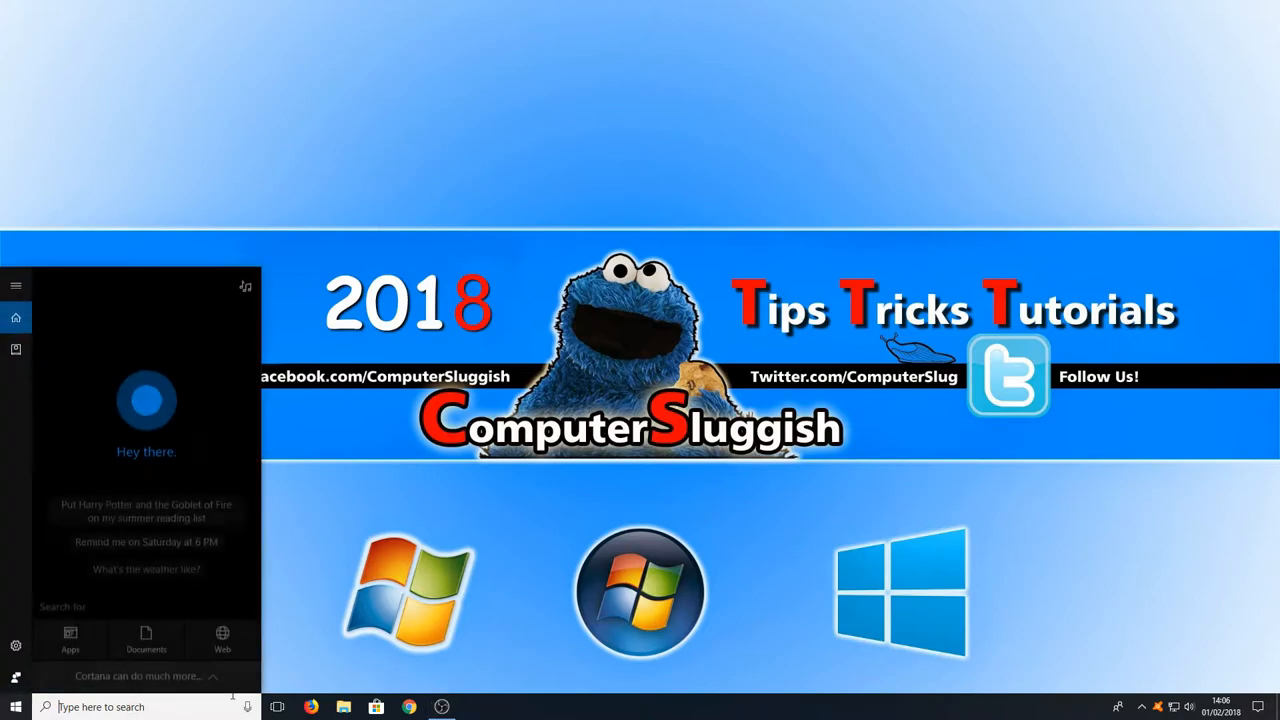
- Search 'steps' from the taskbar and launch the Steps Recorder app
{"action": "type", "text": "steps re"}
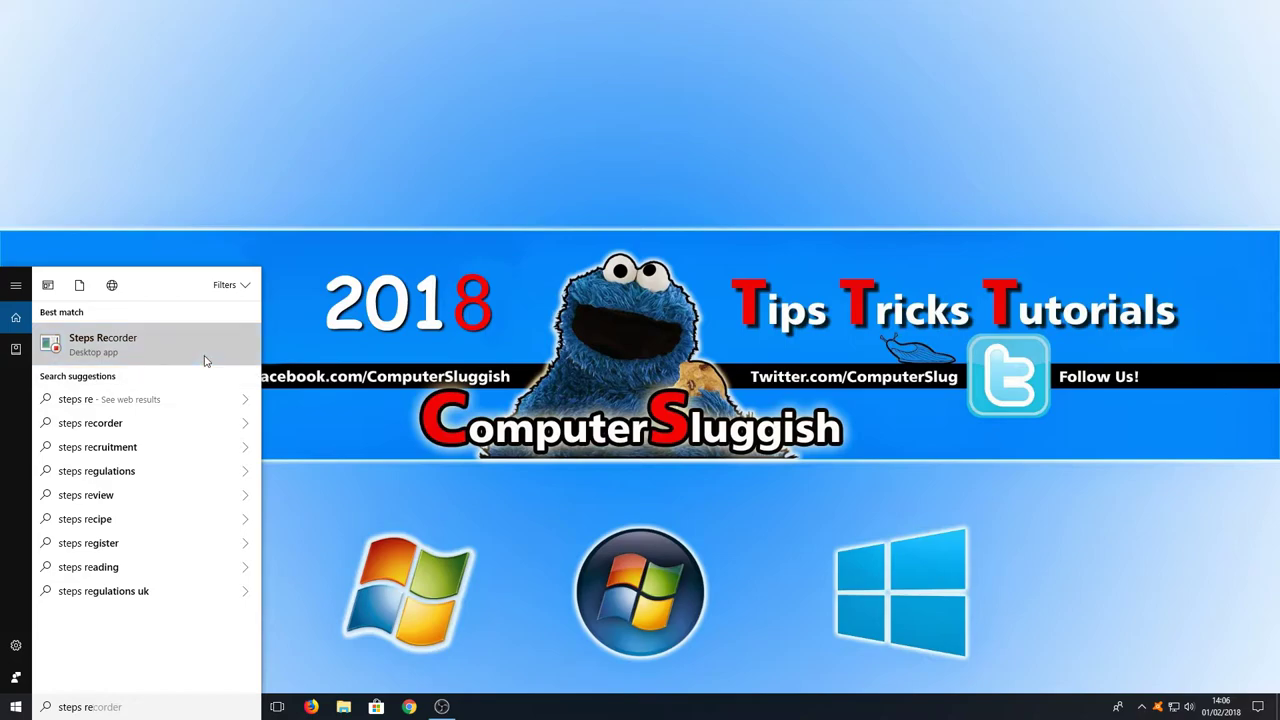
{"action": "left_click", "coordinate": [104, 344]}
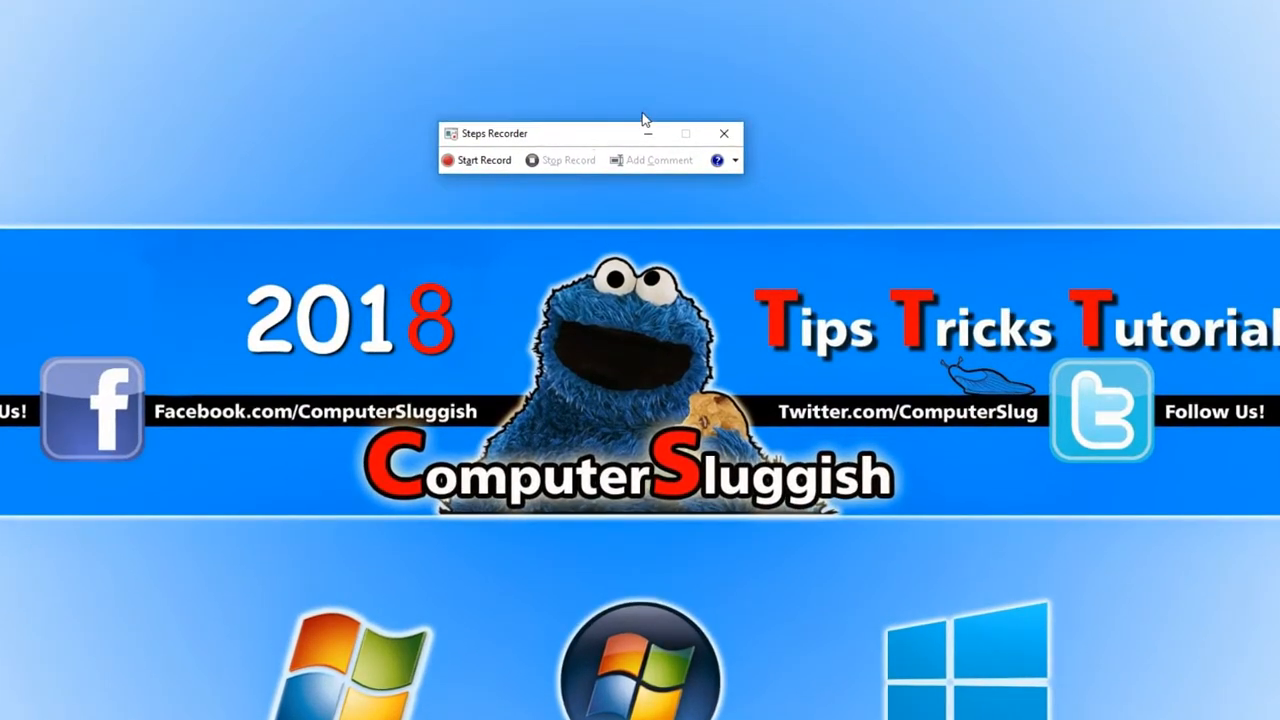
{"action": "mouse_move", "coordinate": [736, 162]}
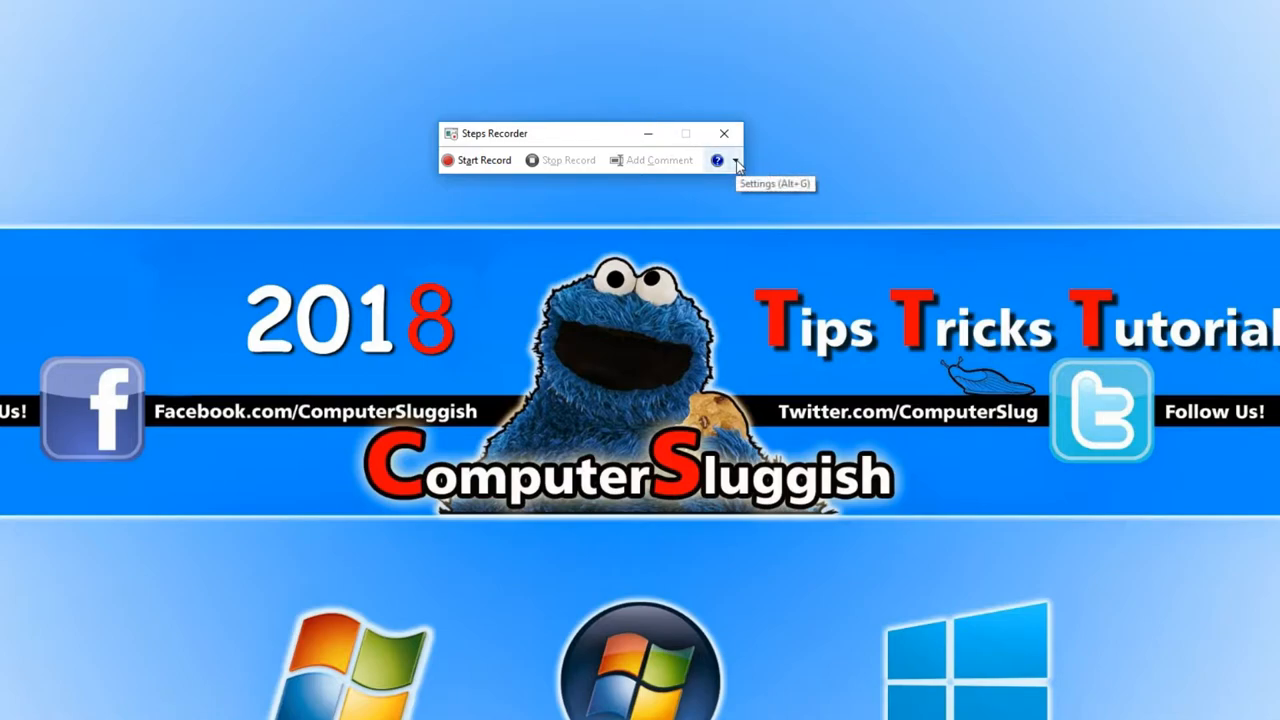
- Reach Settings... from the dropdown beside the Help icon
{"action": "left_click", "coordinate": [720, 160]}
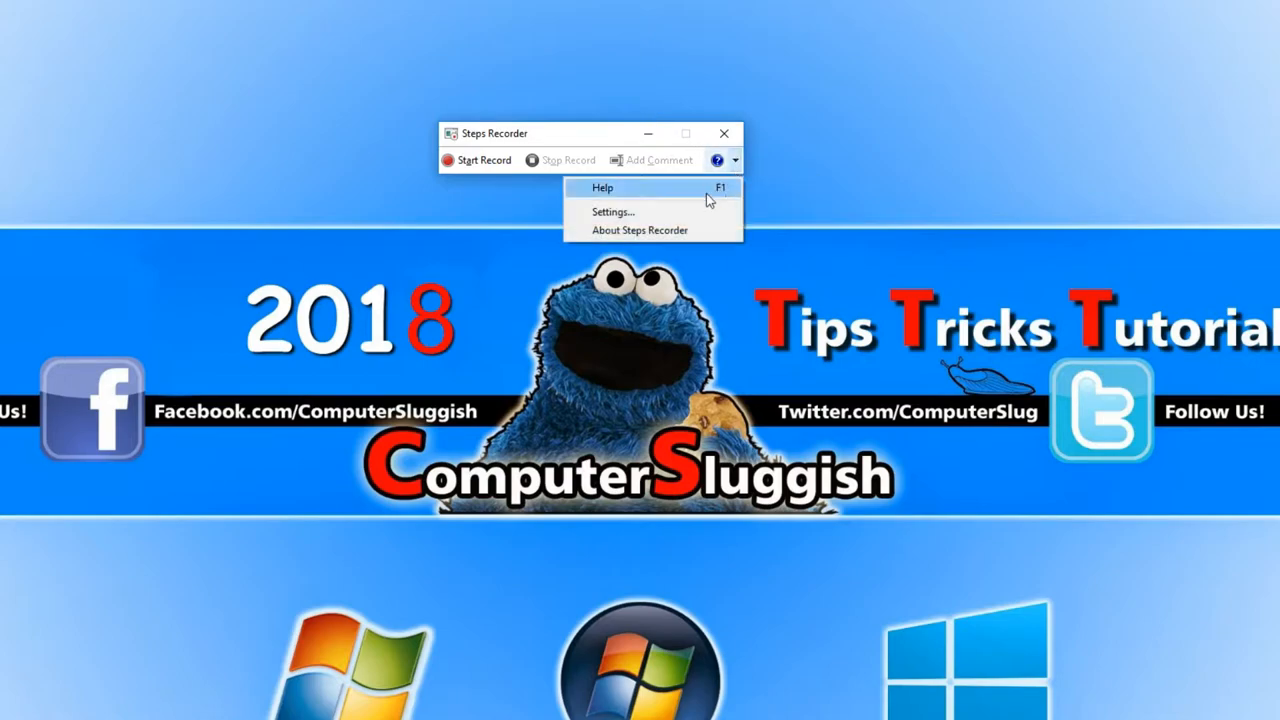
{"action": "left_click", "coordinate": [612, 212]}
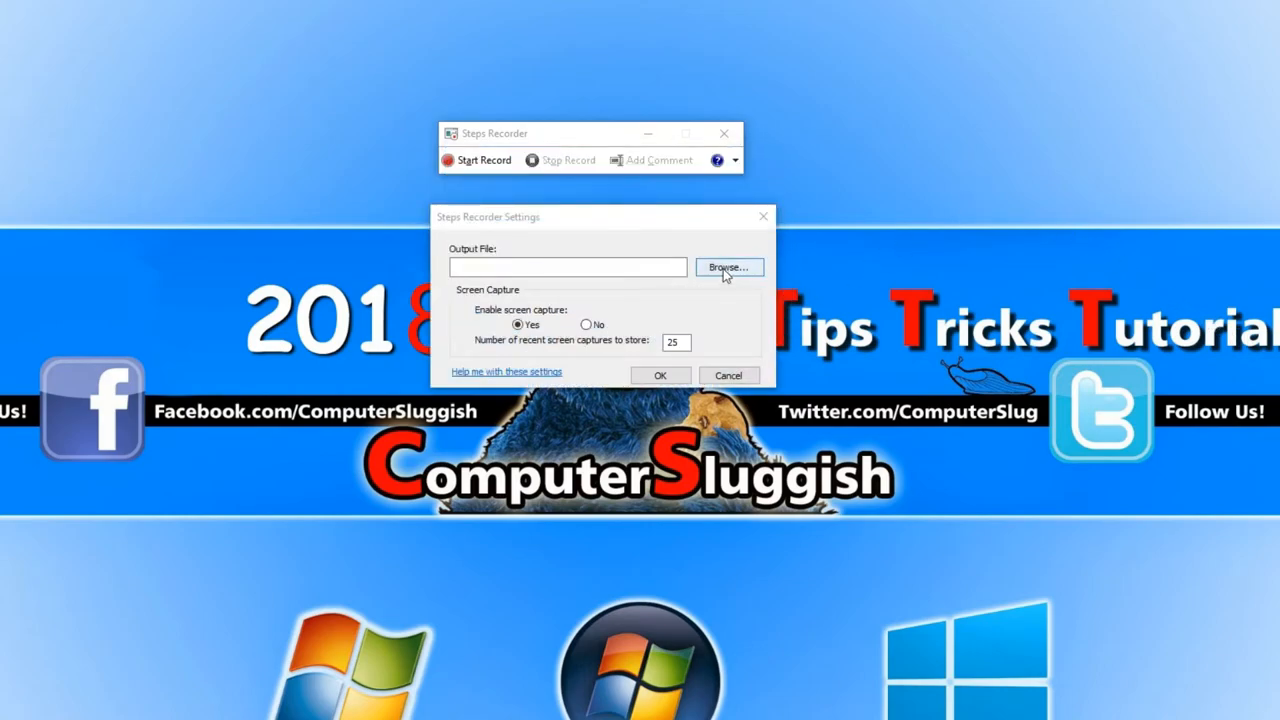
- Browse and save the output file as 'test' (ZIP) on the Desktop
{"action": "left_click", "coordinate": [728, 266]}
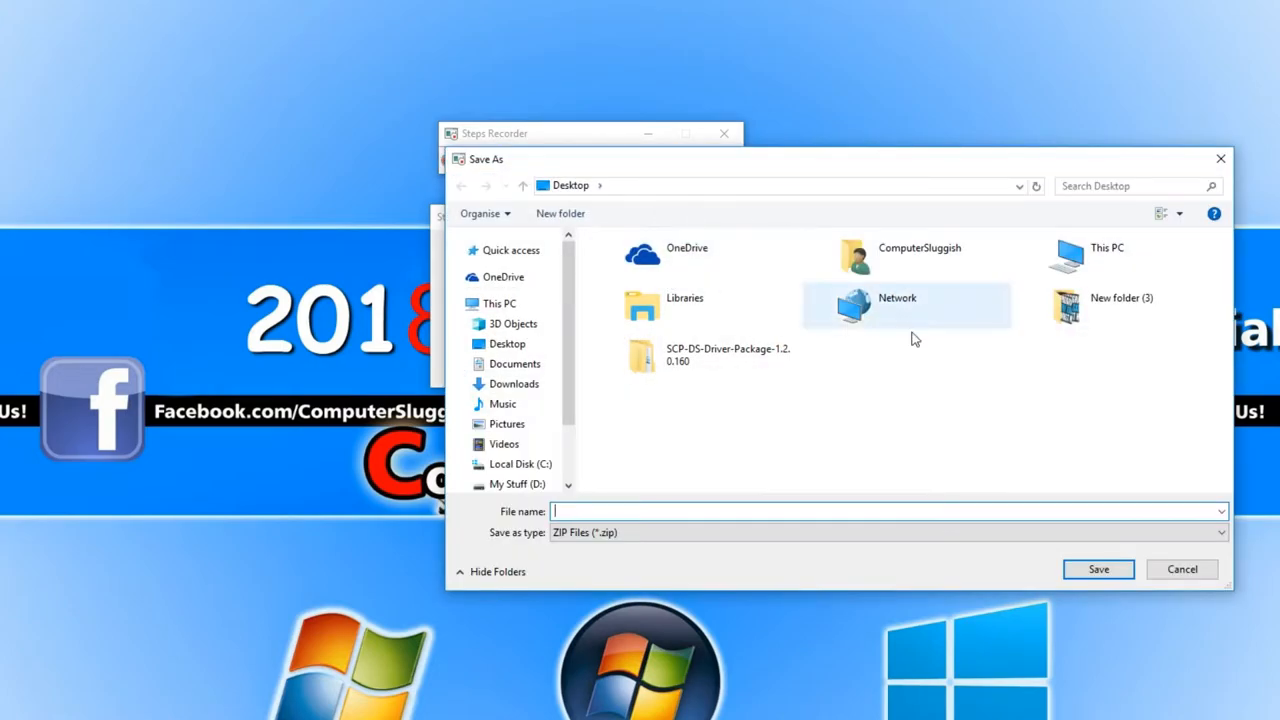
{"action": "mouse_move", "coordinate": [788, 414]}
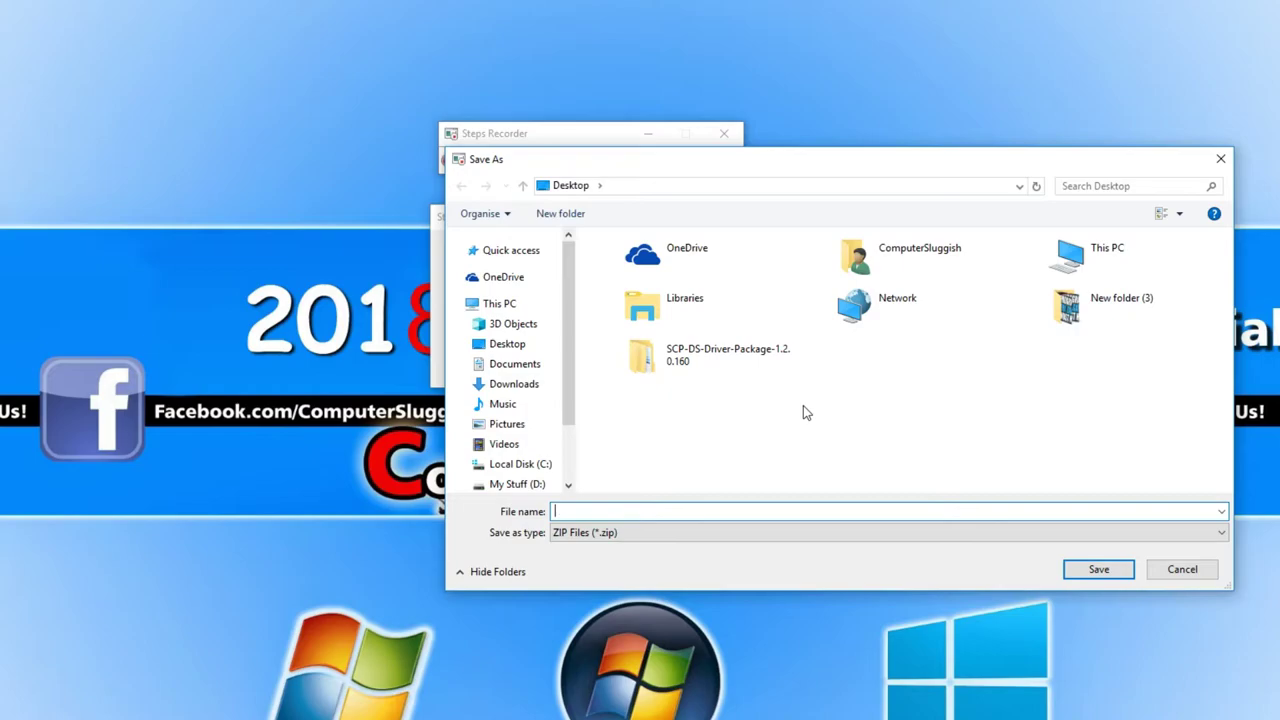
{"action": "type", "text": "test"}
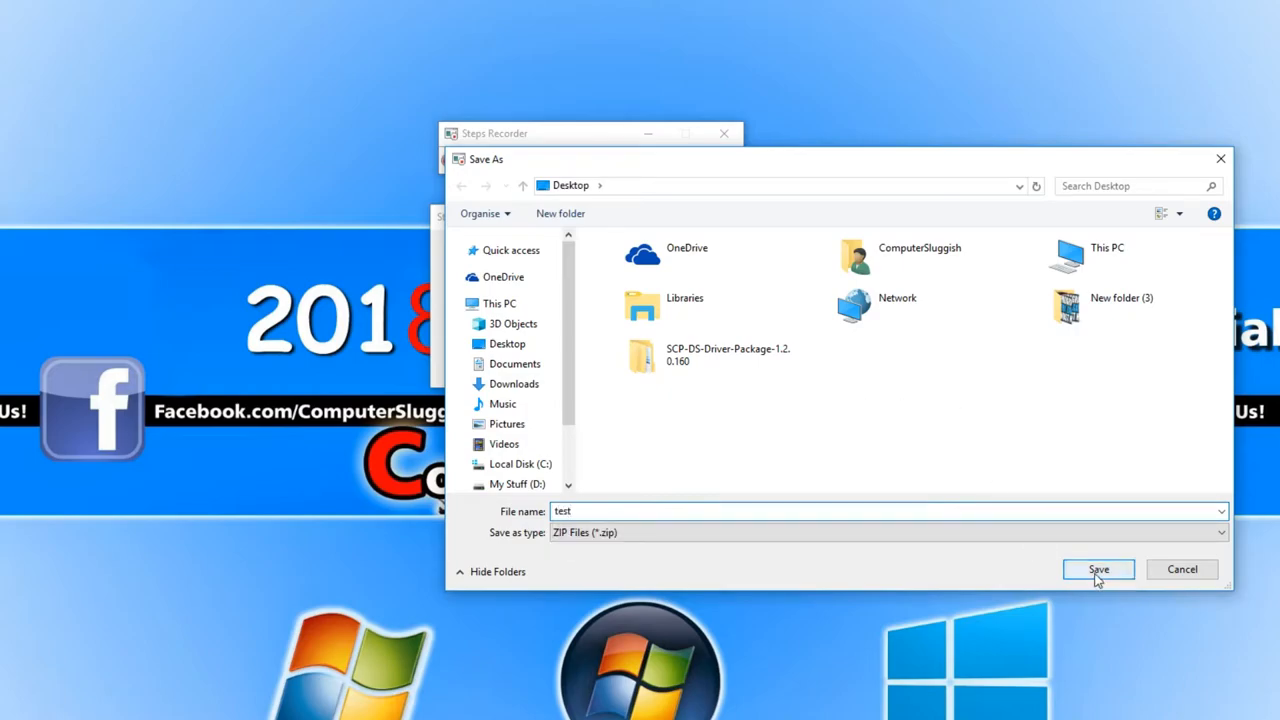
{"action": "left_click", "coordinate": [1098, 568]}
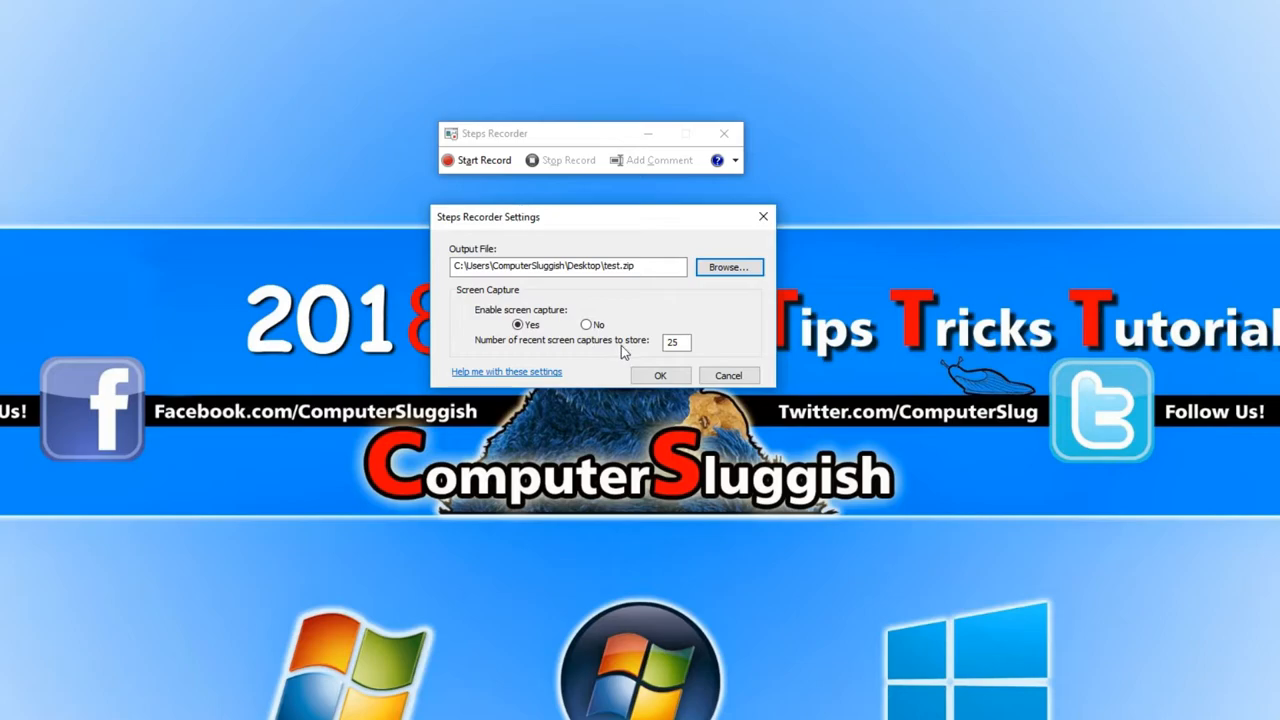
- Confirm the Steps Recorder Settings dialog with OK
{"action": "left_click", "coordinate": [676, 342]}
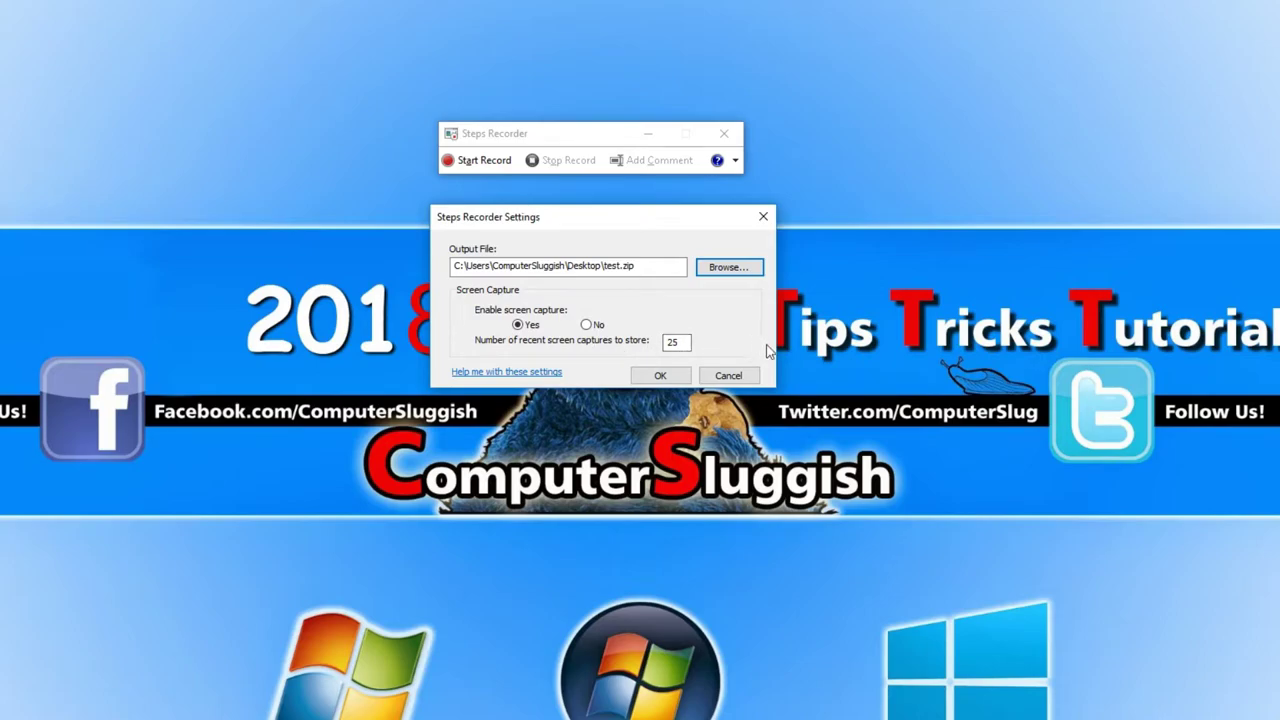
{"action": "mouse_move", "coordinate": [678, 304]}
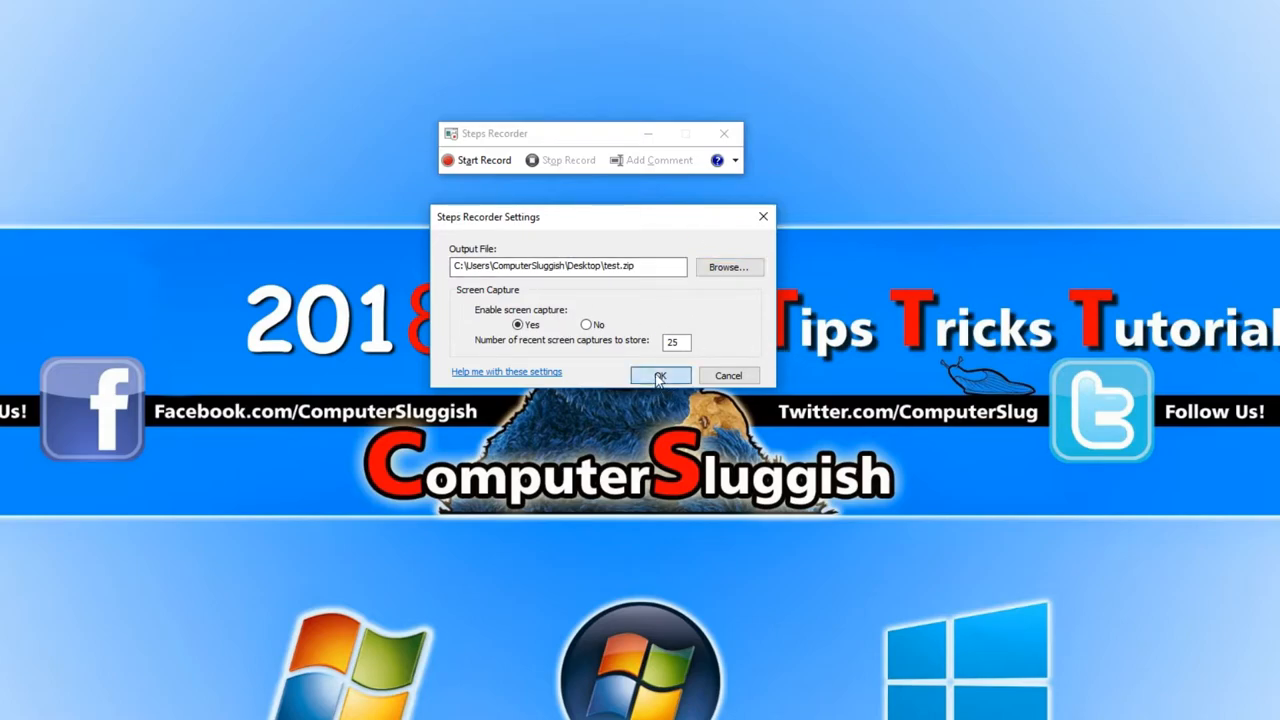
{"action": "left_click", "coordinate": [660, 376]}
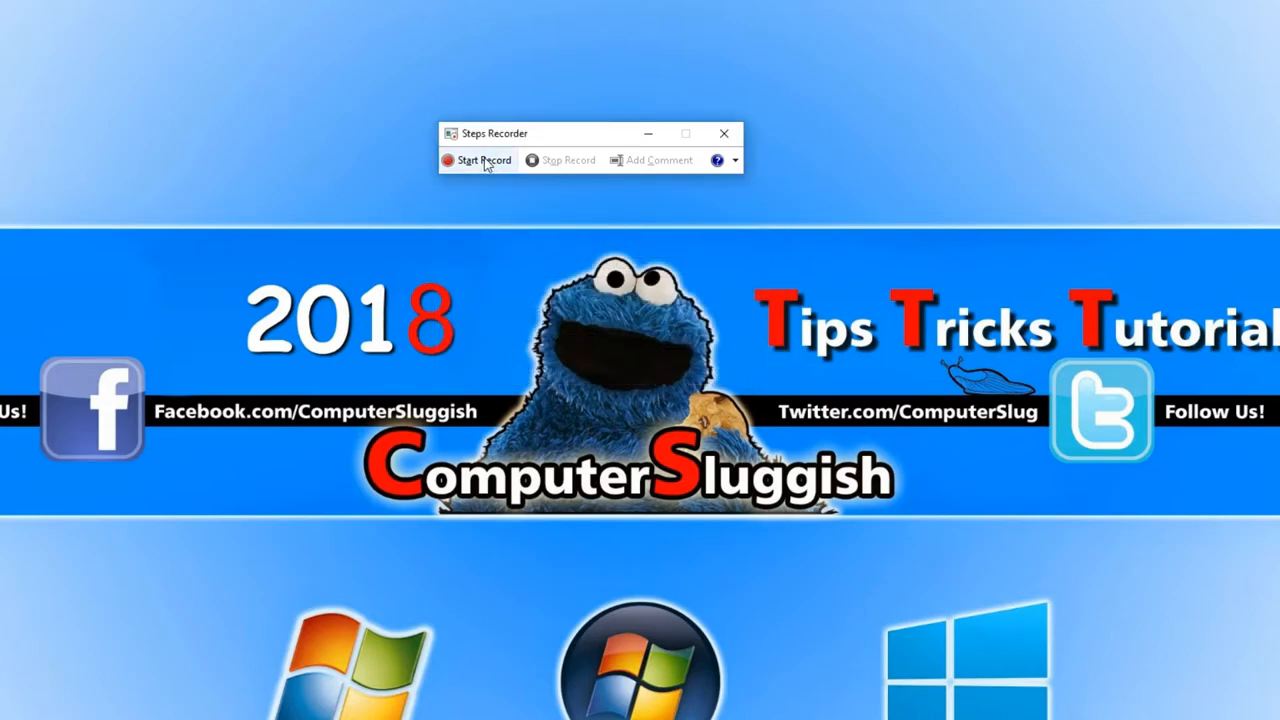
- Start recording and create a New Folder on the desktop via the context menu
{"action": "left_click", "coordinate": [478, 160]}
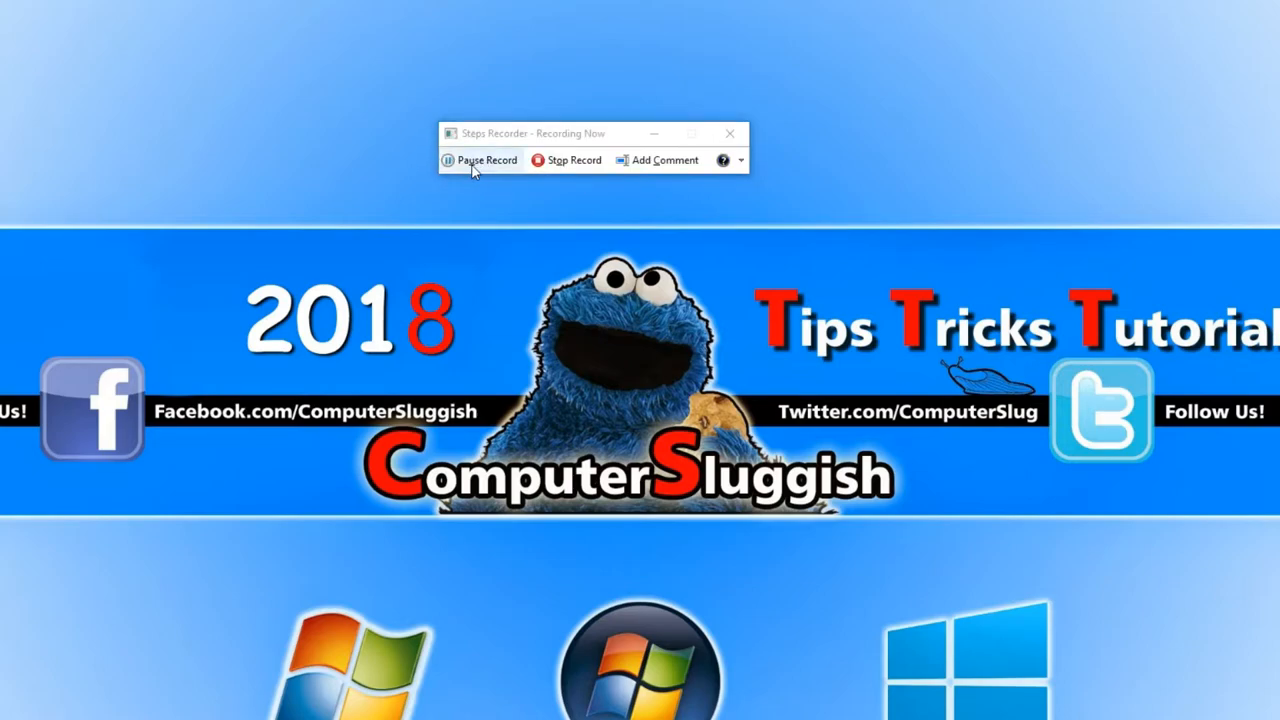
{"action": "mouse_move", "coordinate": [116, 128]}
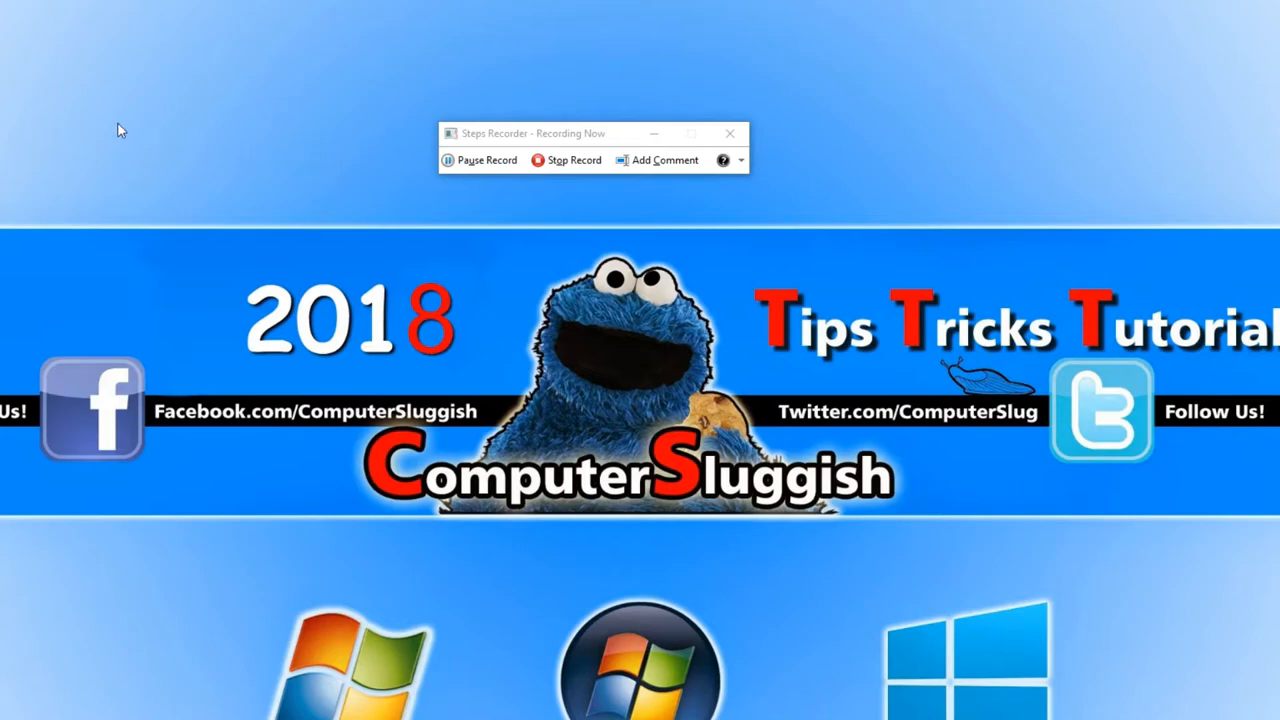
{"action": "right_click", "coordinate": [118, 128]}
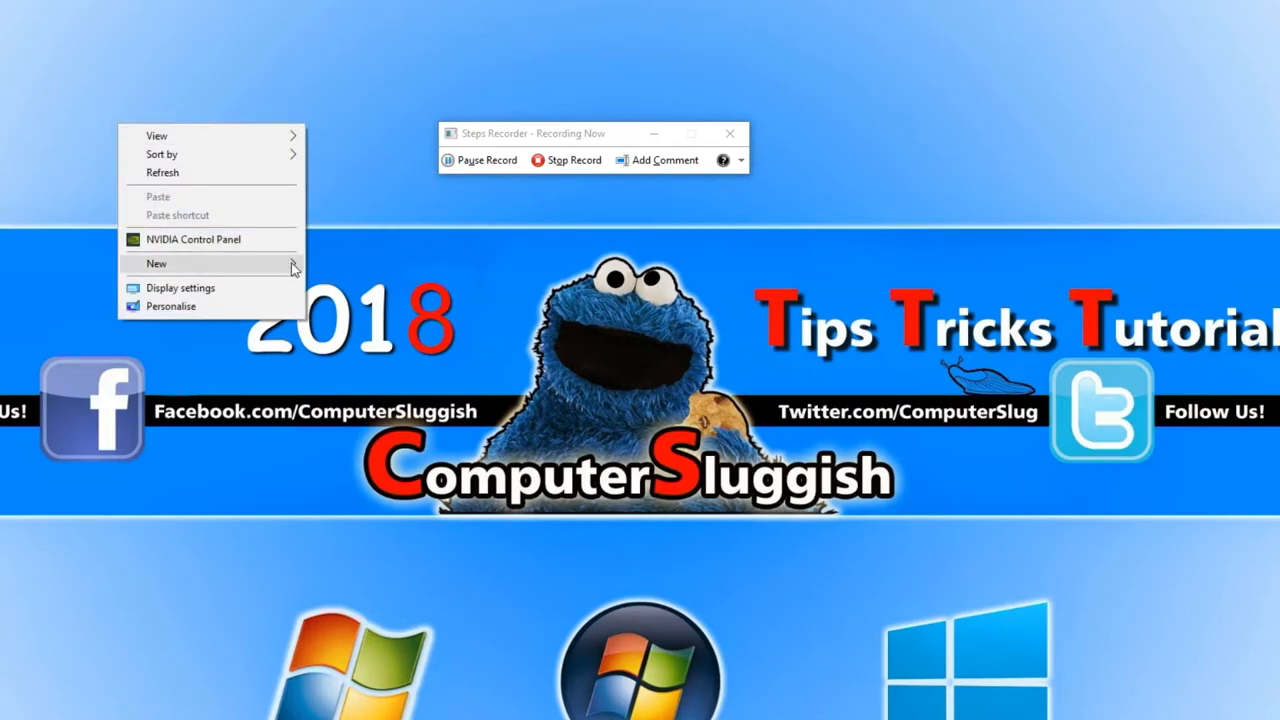
{"action": "left_click", "coordinate": [156, 264]}
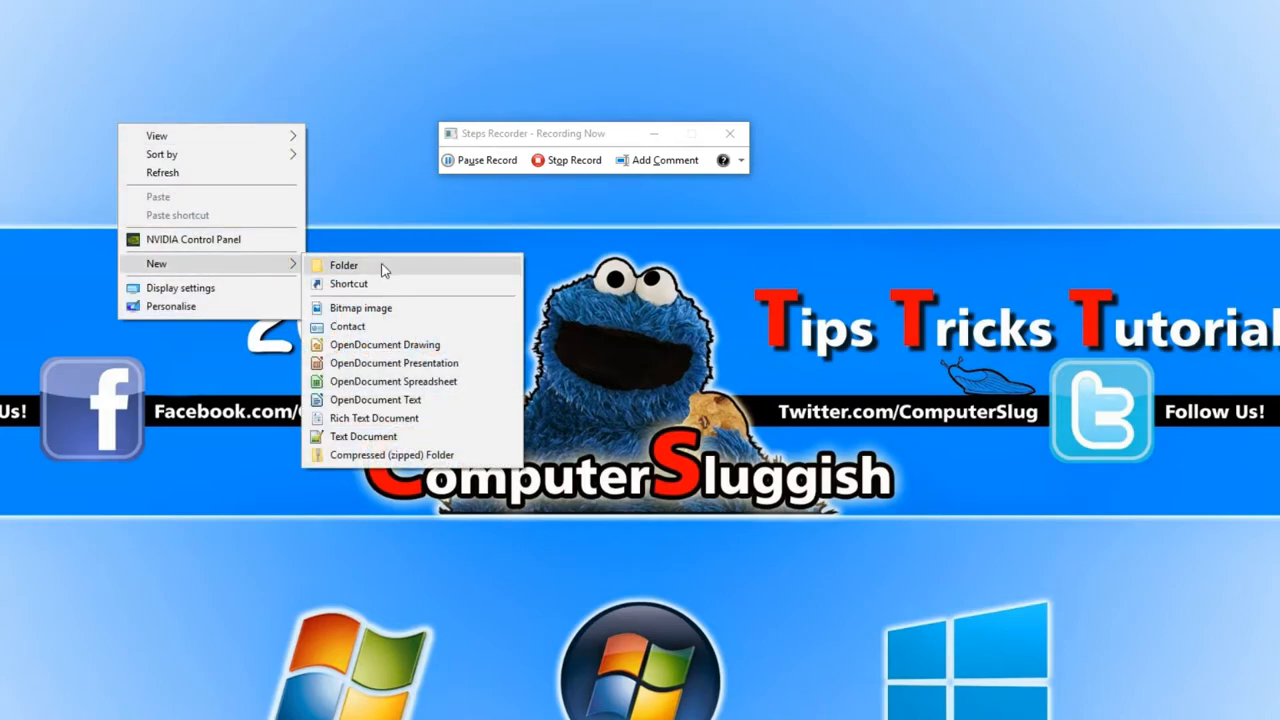
{"action": "left_click", "coordinate": [344, 264]}
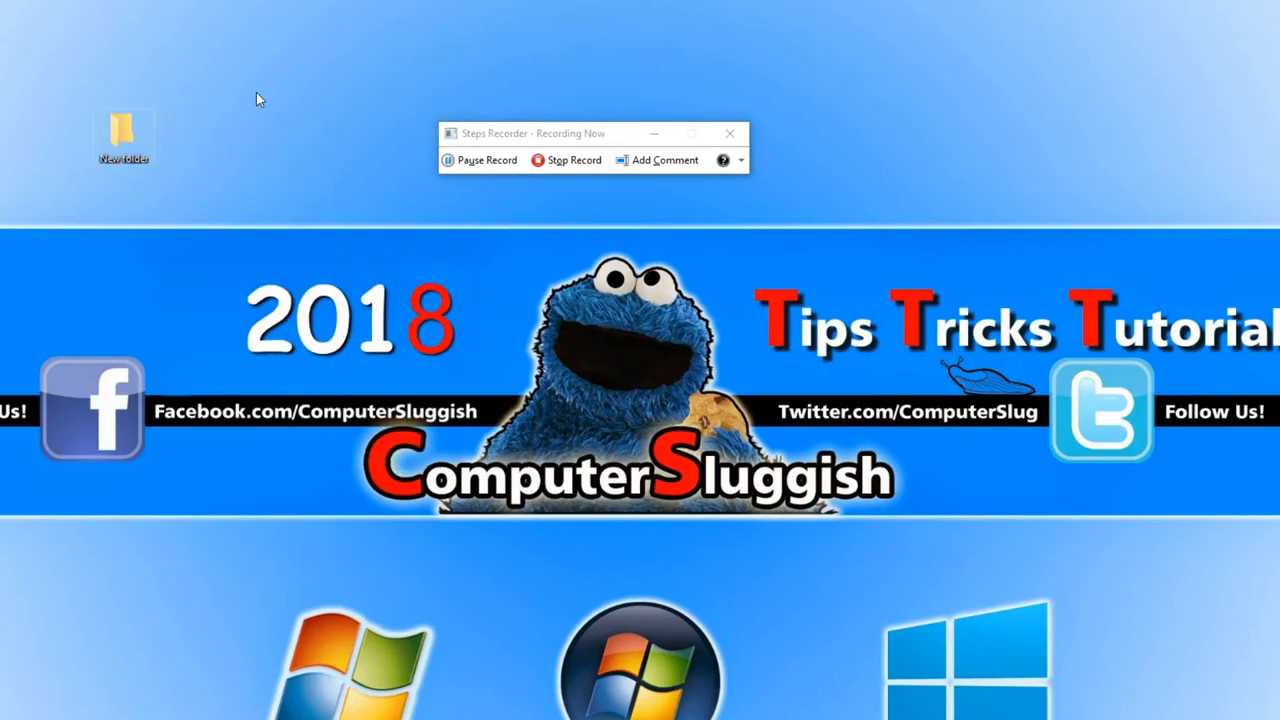
{"action": "mouse_move", "coordinate": [180, 148]}
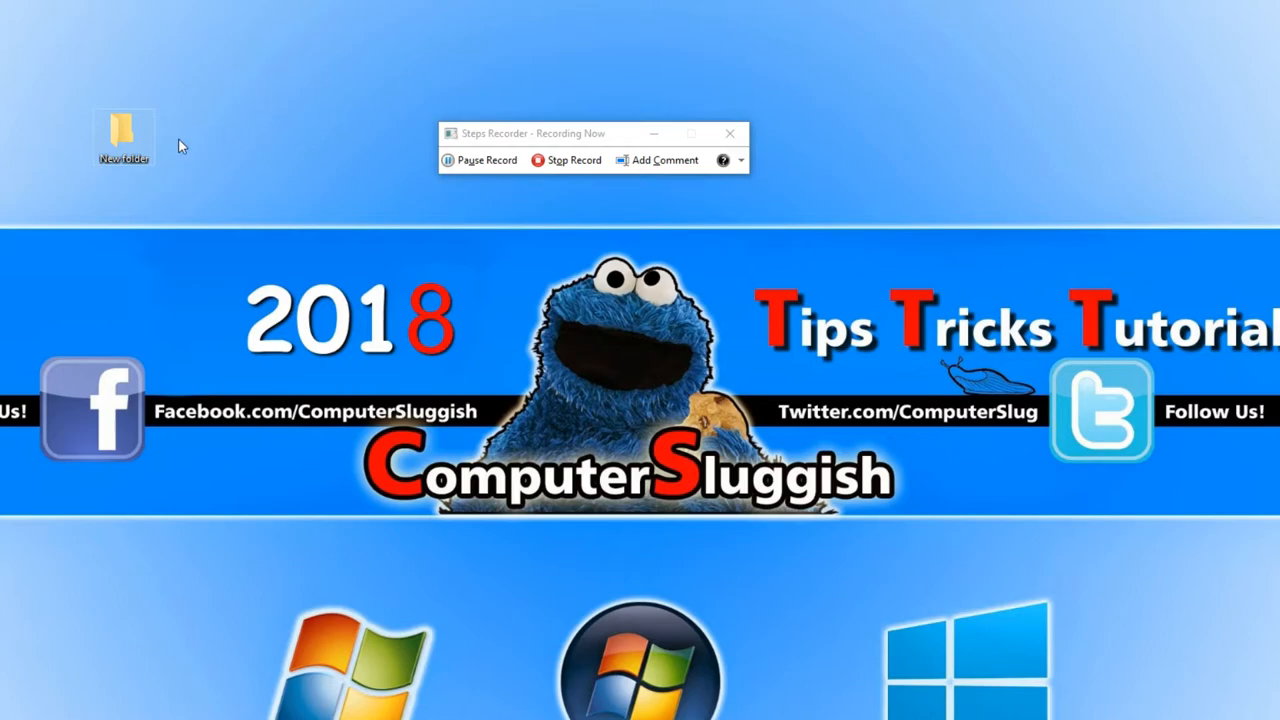
- Inside New folder, create a New Text Document, then stop the recording
{"action": "double_click", "coordinate": [122, 124]}
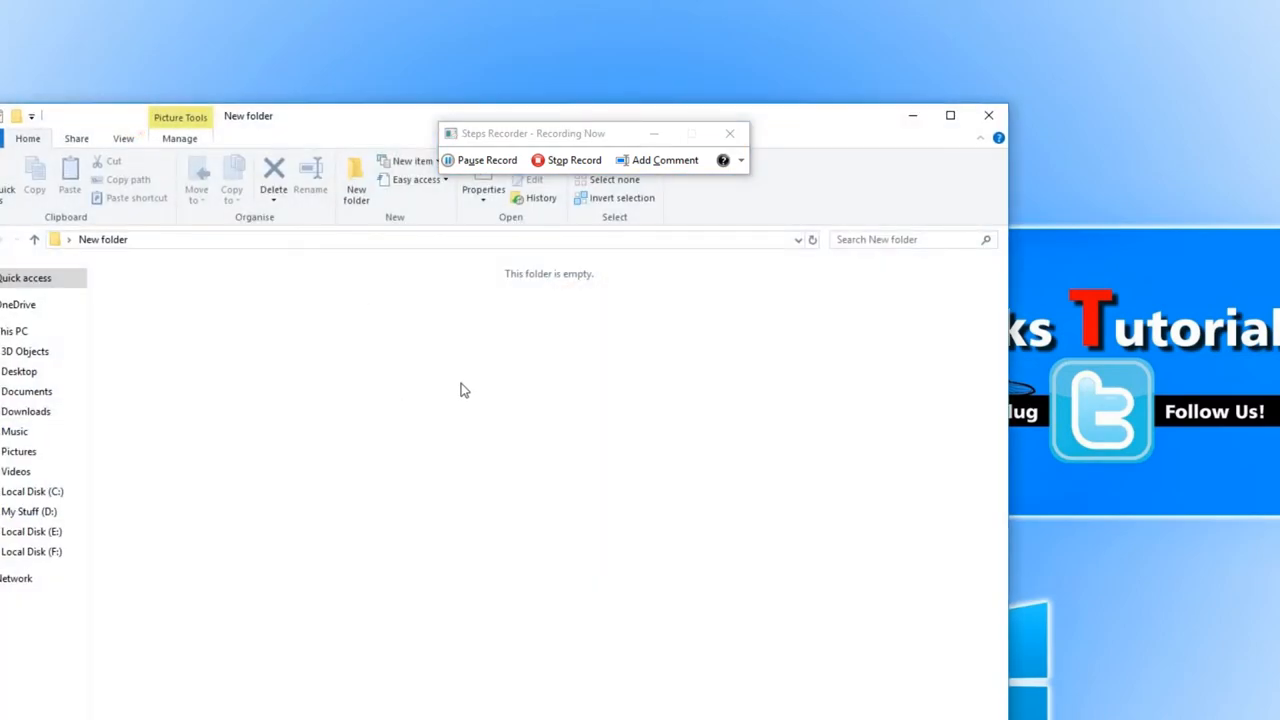
{"action": "right_click", "coordinate": [464, 390]}
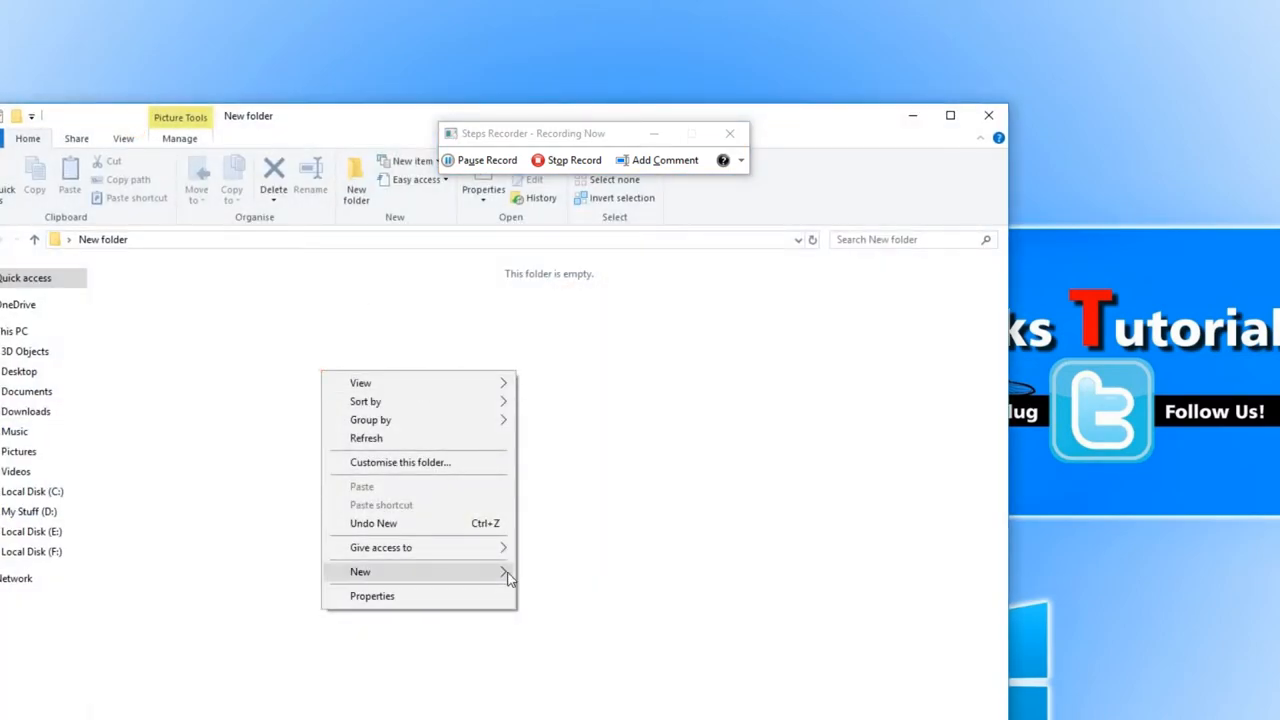
{"action": "left_click", "coordinate": [360, 572]}
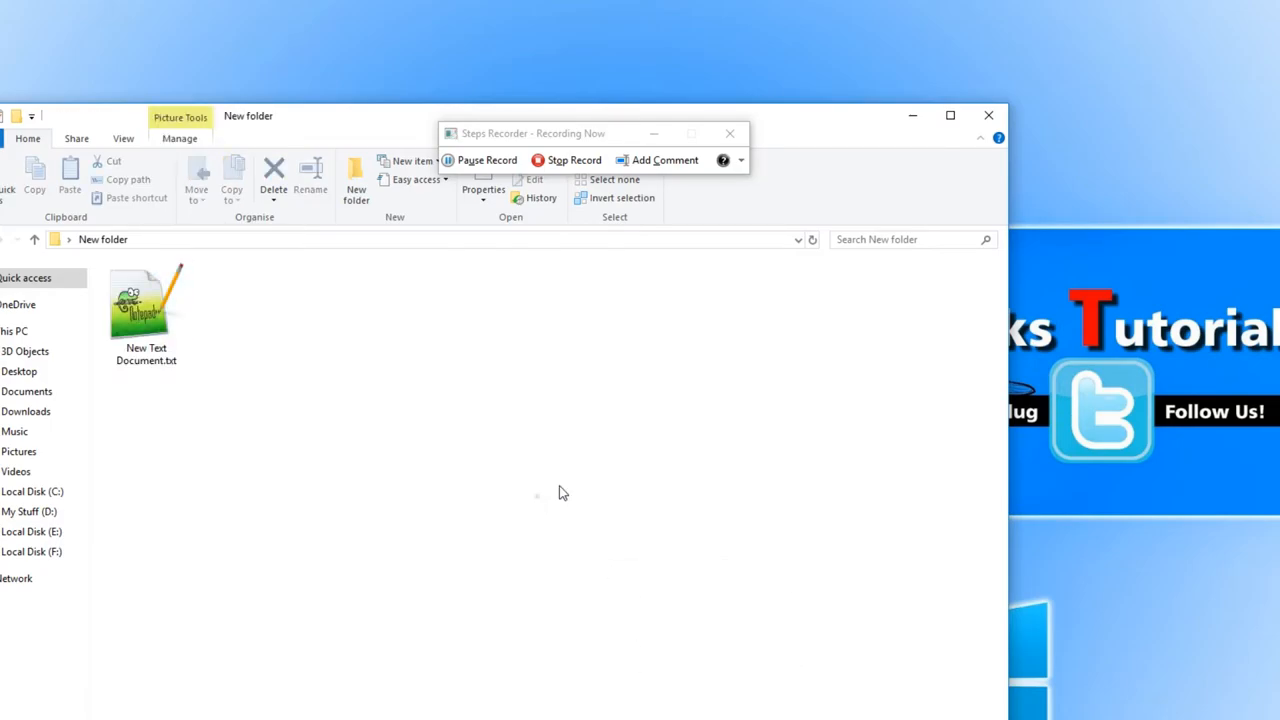
{"action": "mouse_move", "coordinate": [612, 430]}
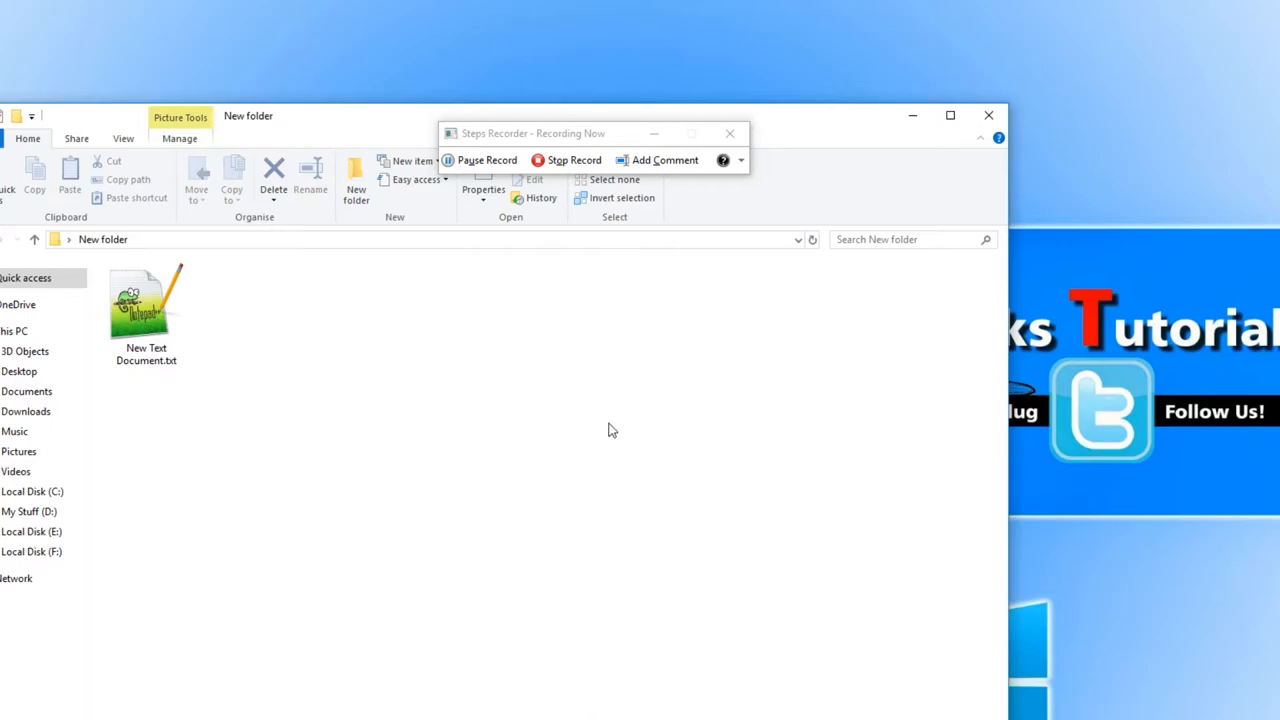
{"action": "left_click", "coordinate": [566, 160]}
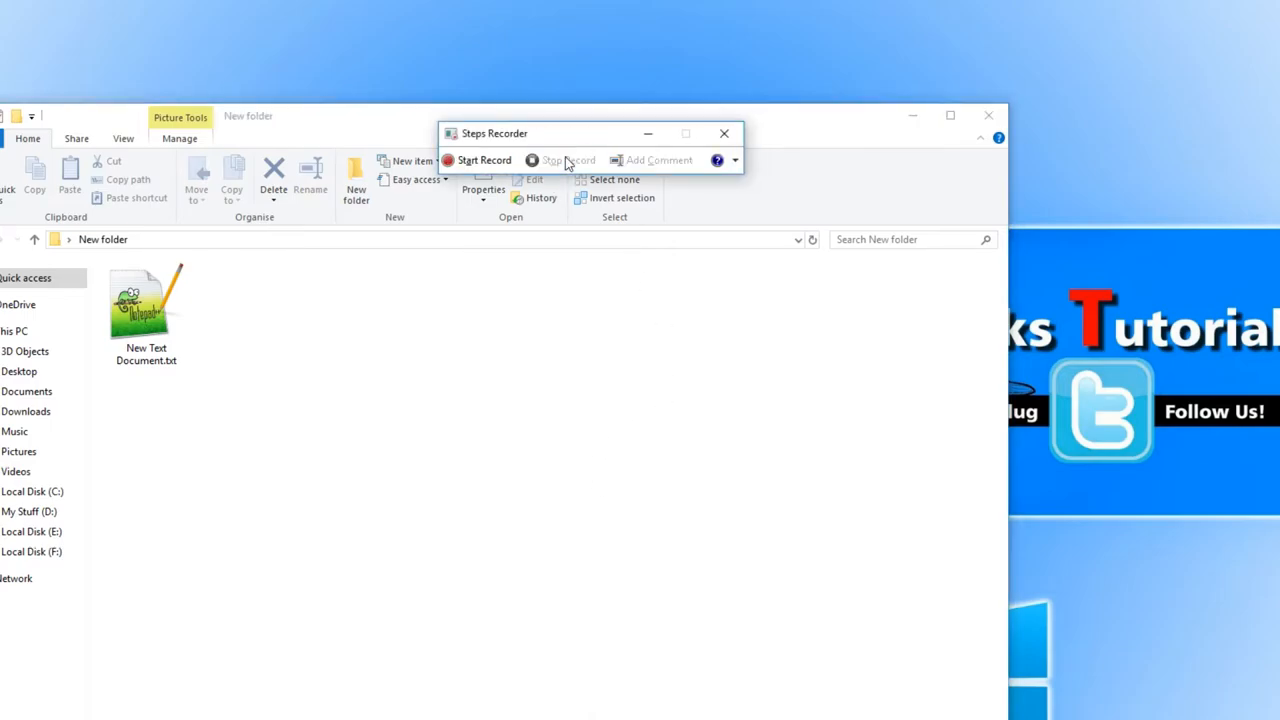
{"action": "mouse_move", "coordinate": [876, 144]}
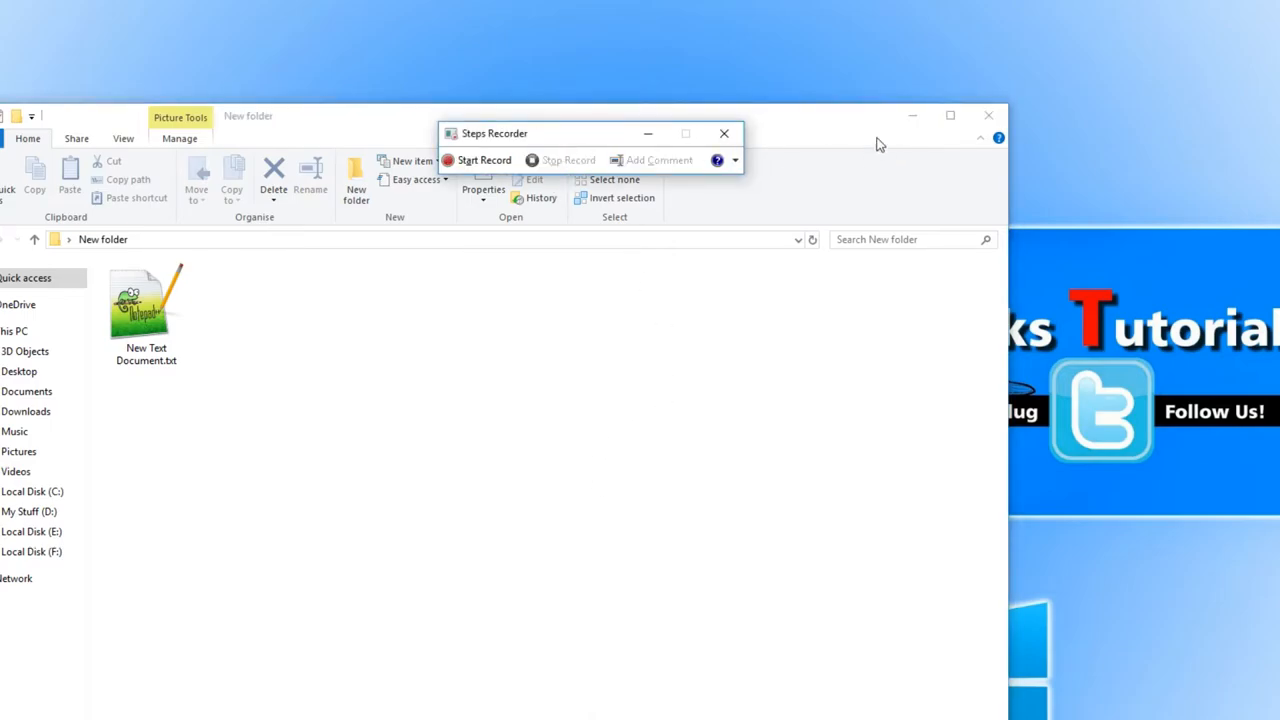
{"action": "mouse_move", "coordinate": [860, 140]}
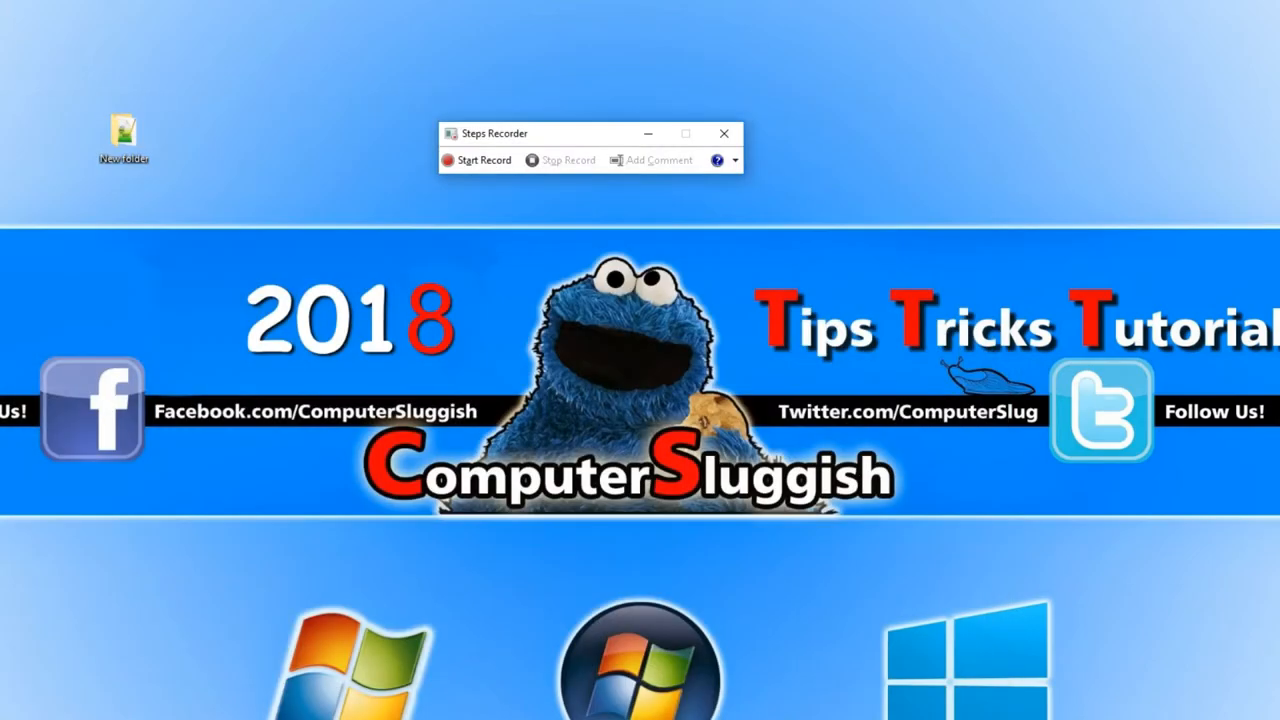
- Extract test.zip to Desktop\test with 'Show extracted files' checked
{"action": "right_click", "coordinate": [124, 132]}
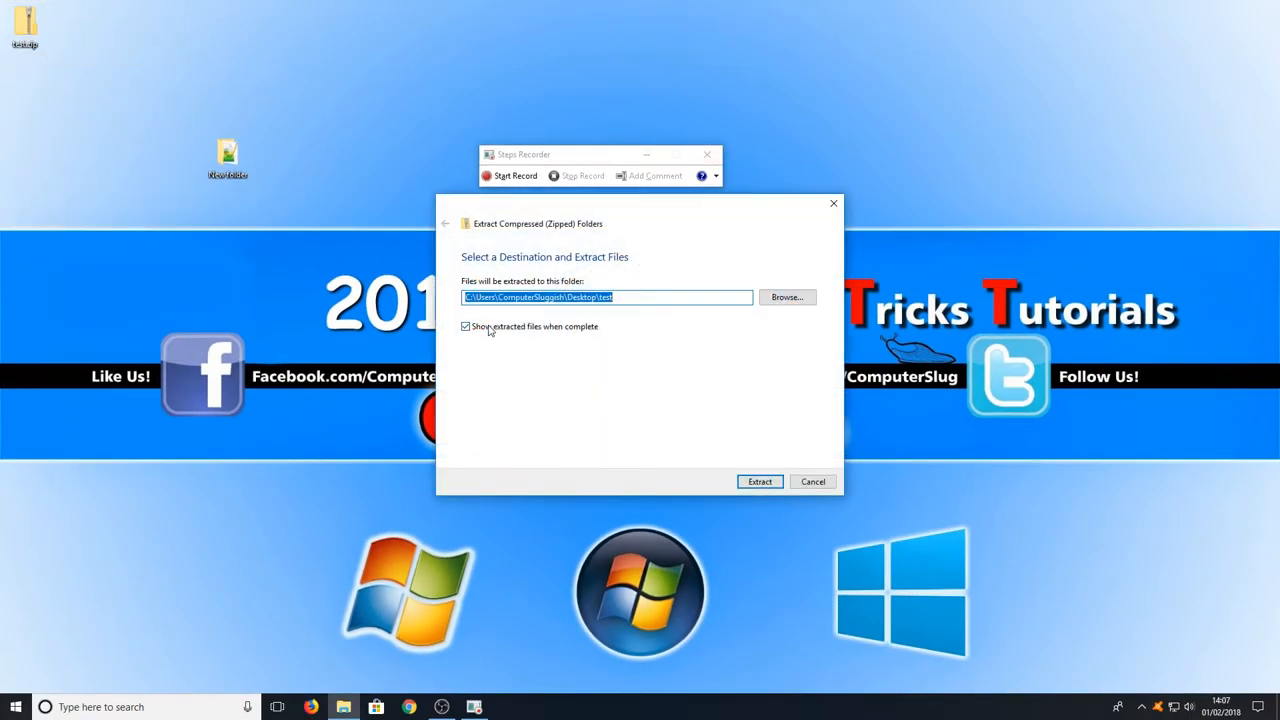
{"action": "mouse_move", "coordinate": [712, 404]}
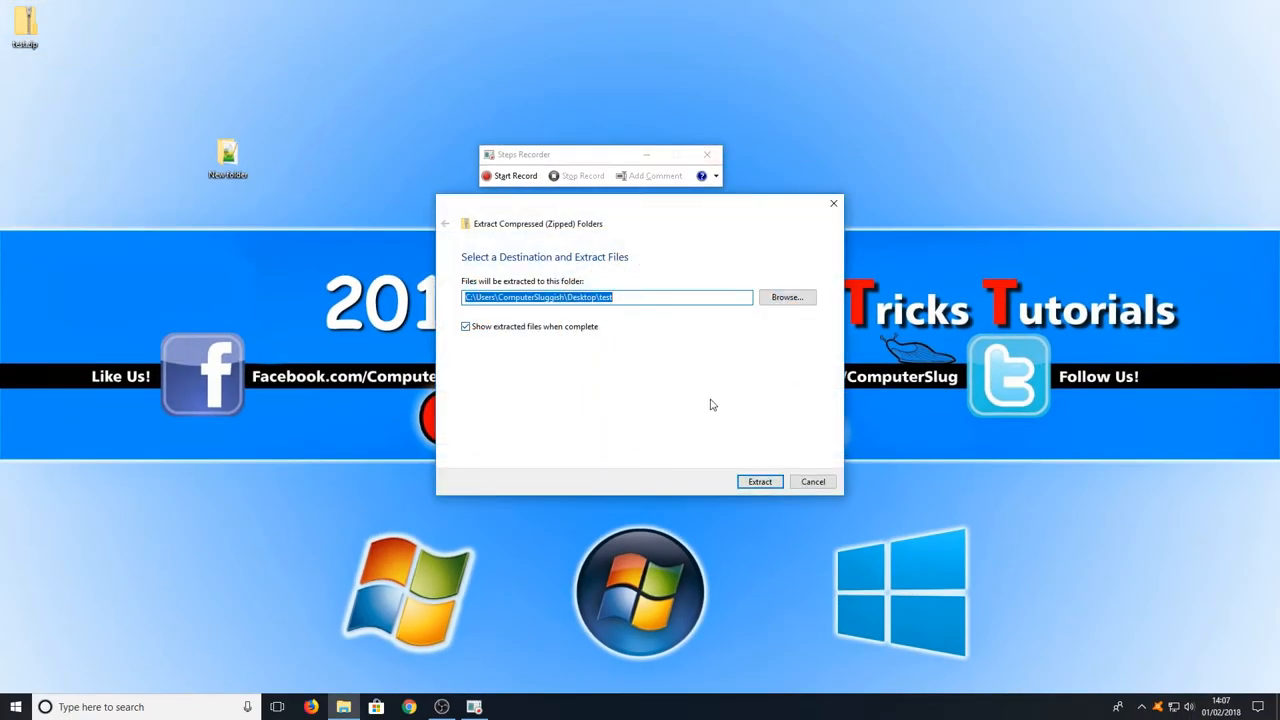
{"action": "left_click", "coordinate": [760, 480]}
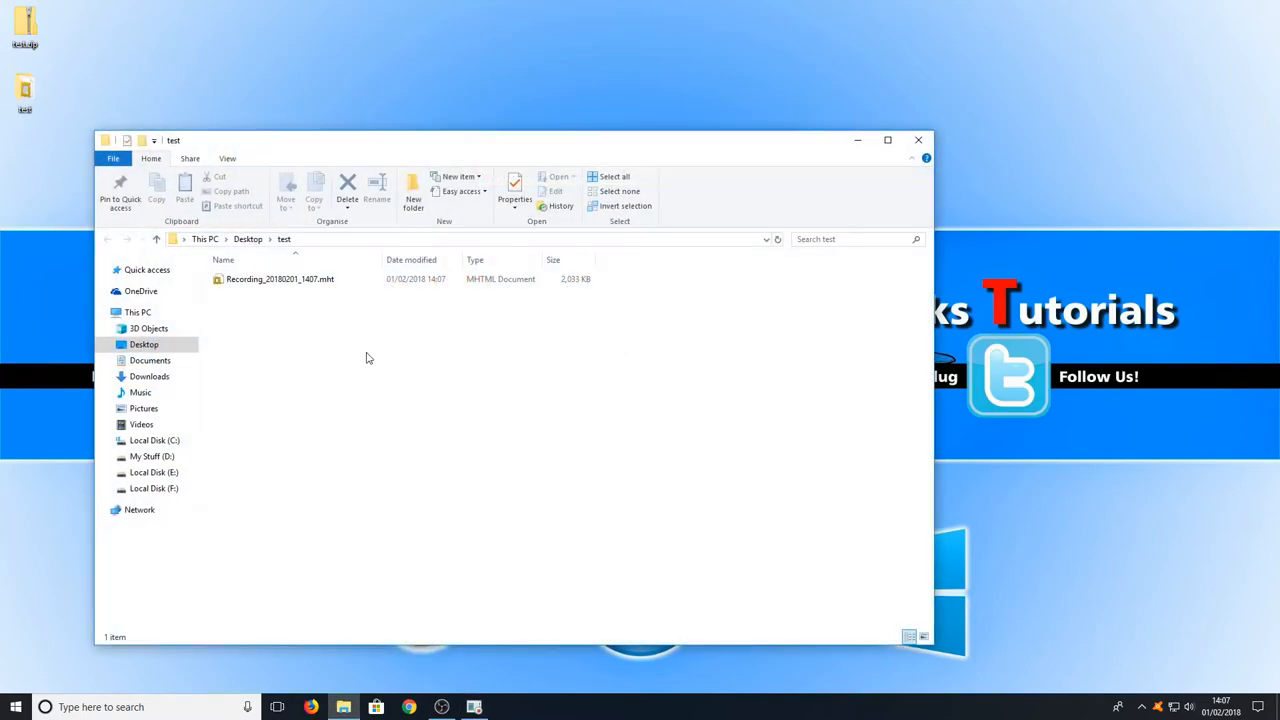
- Select the Recording .mht file in the test folder and open it in Internet Explorer
{"action": "left_click", "coordinate": [280, 280]}
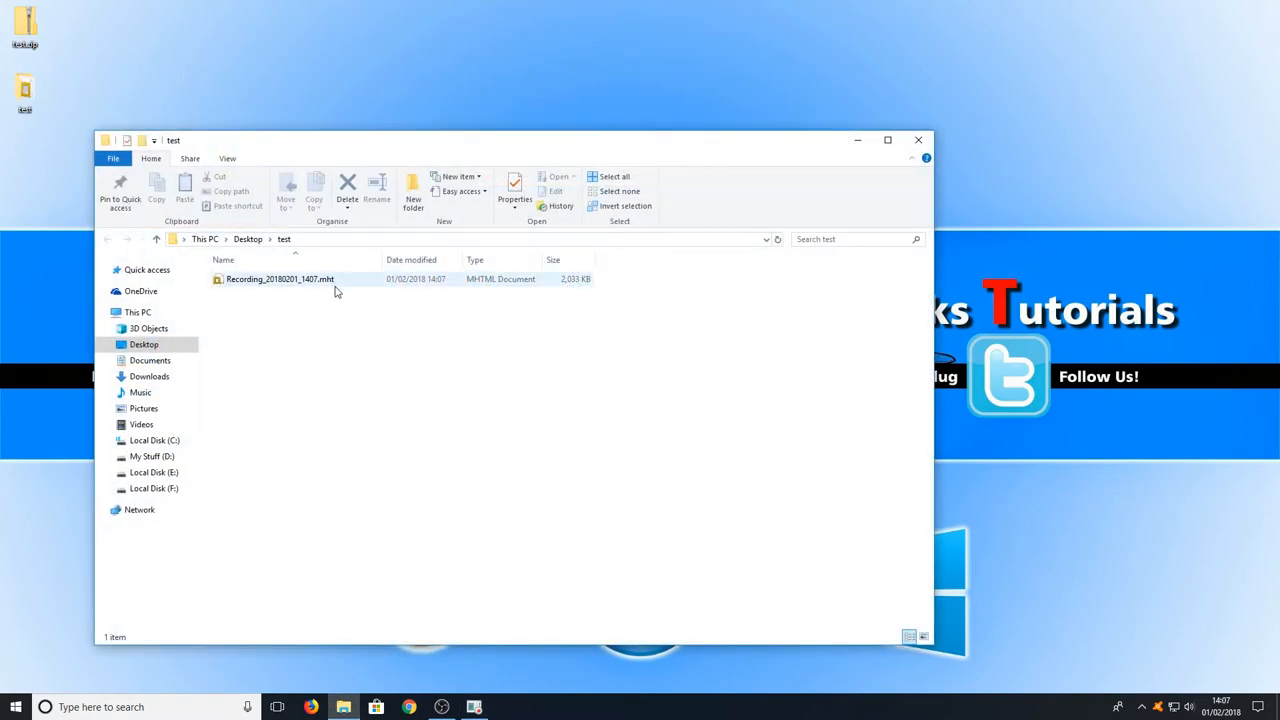
{"action": "left_click", "coordinate": [296, 304]}
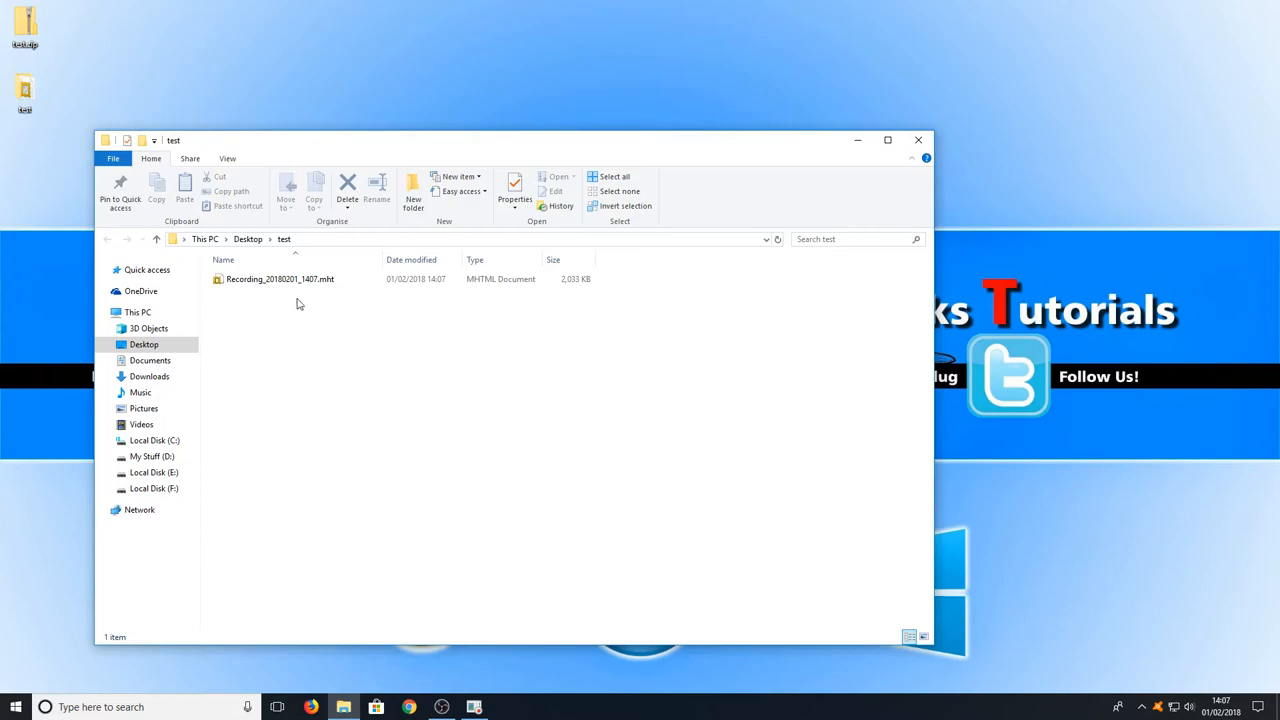
{"action": "left_click", "coordinate": [280, 280]}
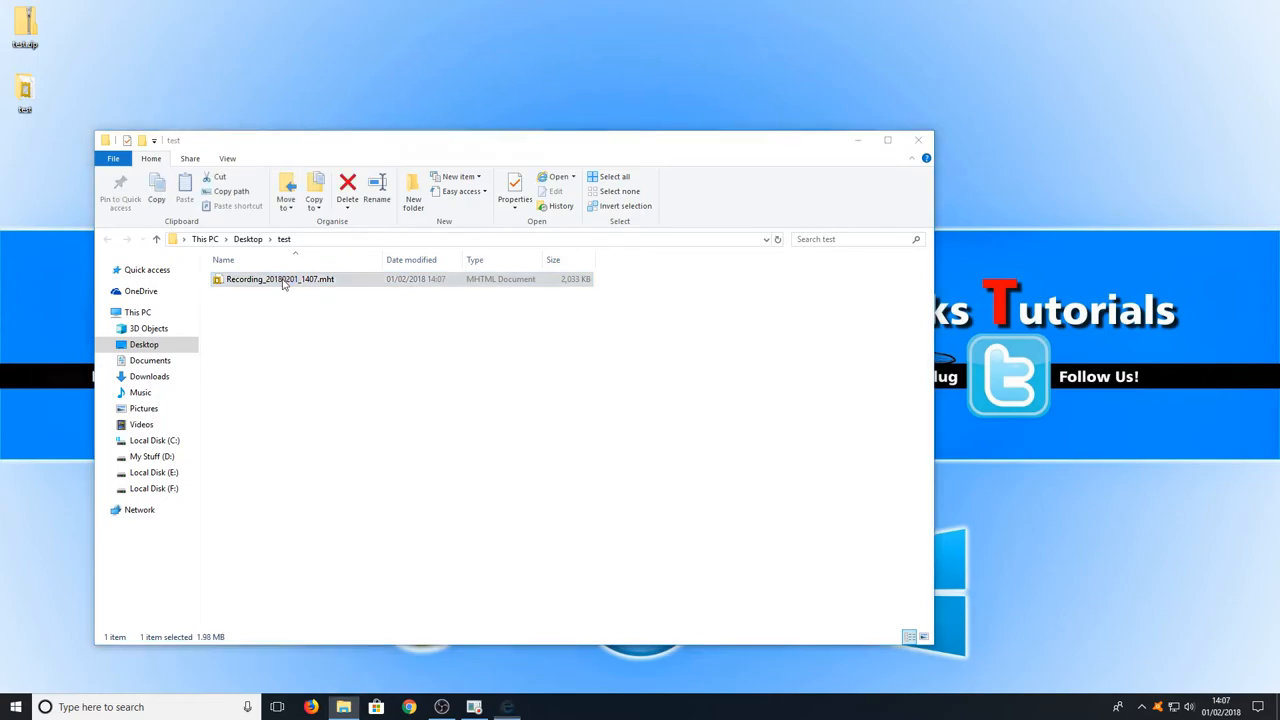
{"action": "double_click", "coordinate": [280, 280]}
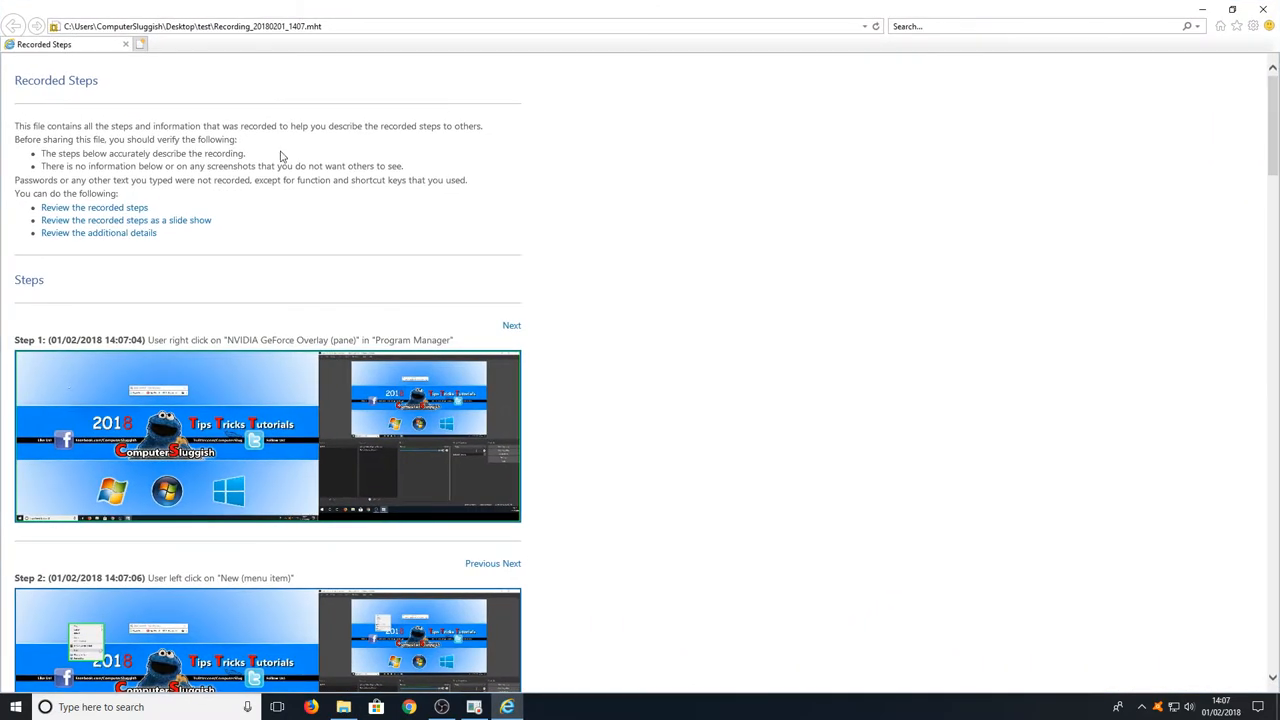
{"action": "mouse_move", "coordinate": [304, 150]}
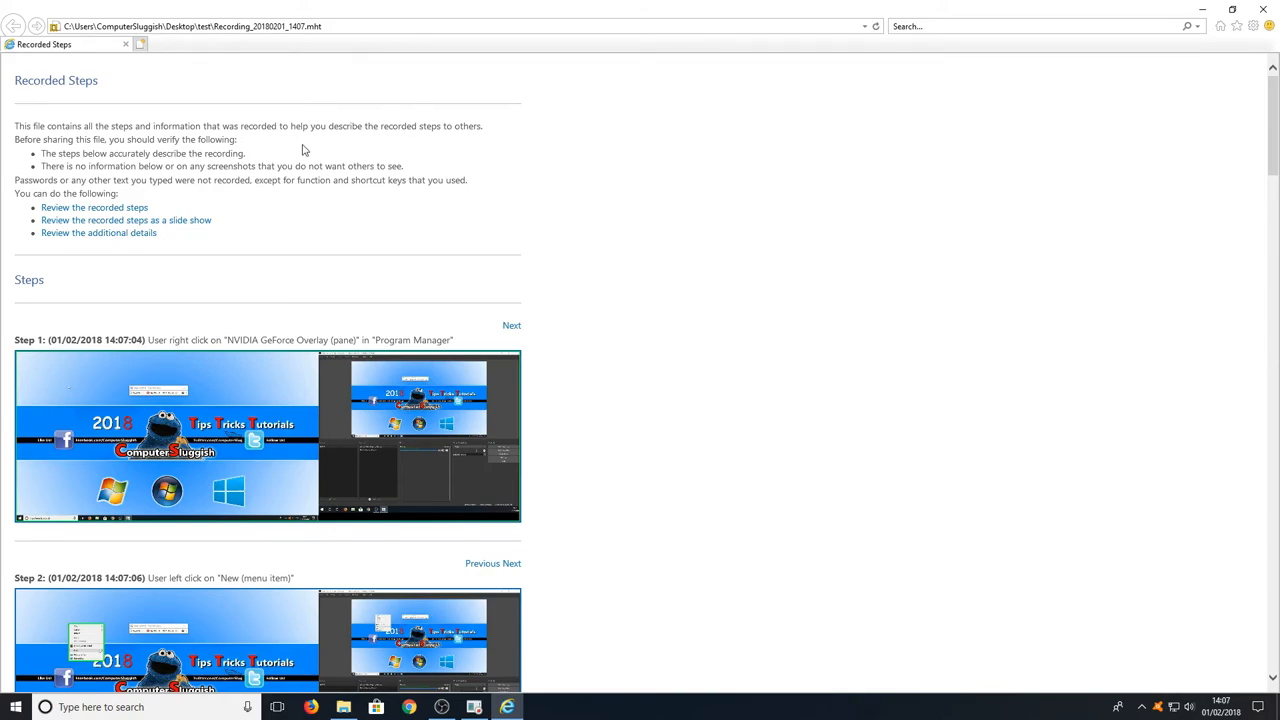
{"action": "mouse_move", "coordinate": [466, 326]}
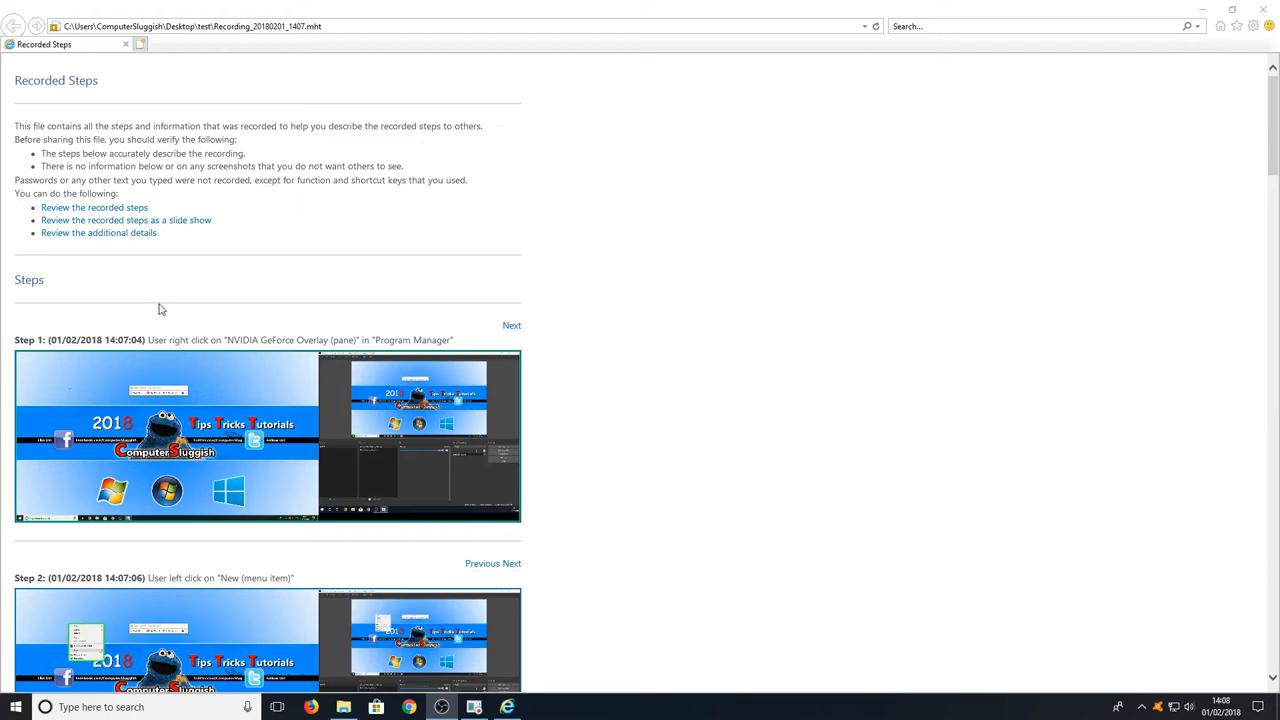
{"action": "mouse_move", "coordinate": [400, 320]}
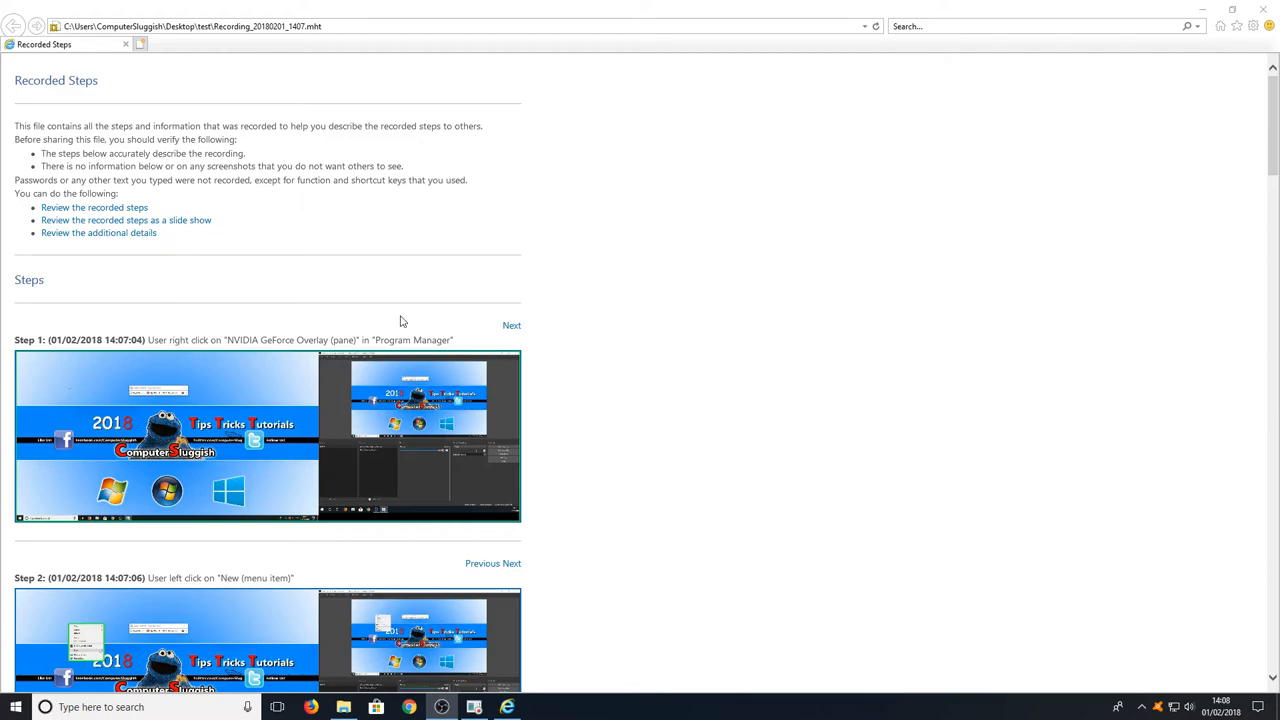
- Scroll the Recorded Steps page down to Step 1 and Step 2
{"action": "scroll", "scroll_direction": "down", "scroll_amount": 3}
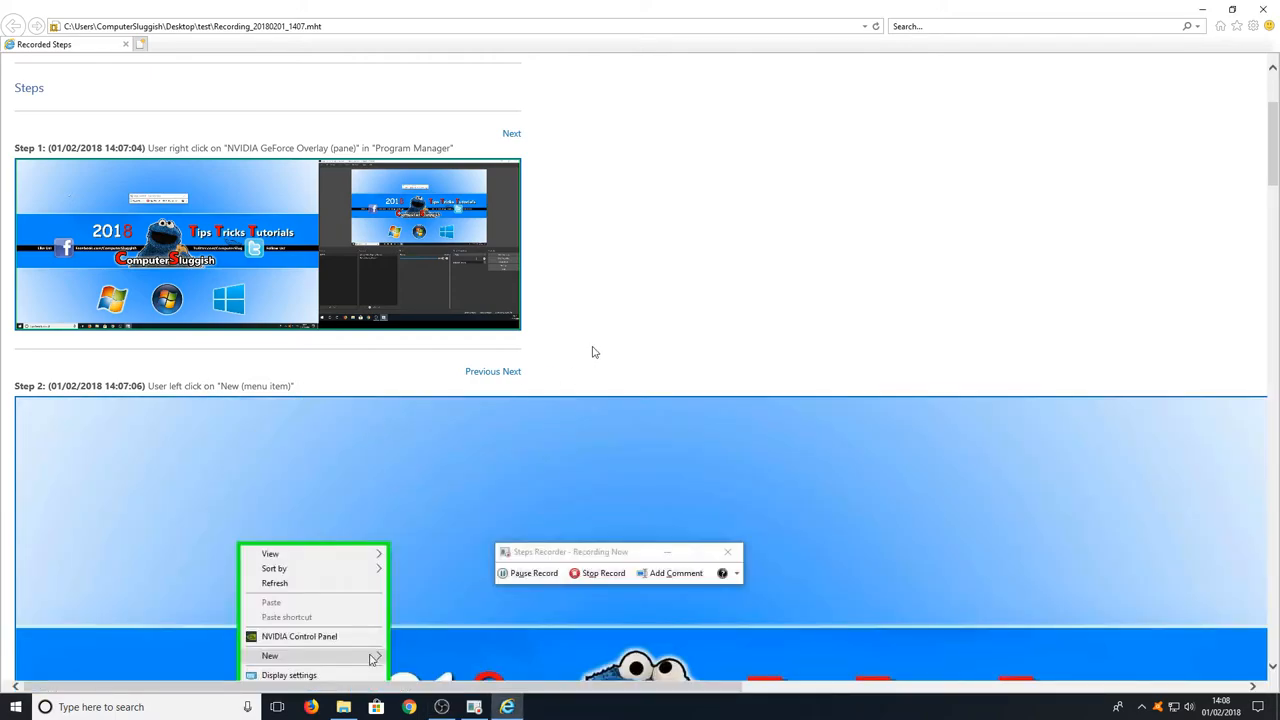
- Scroll on through Steps 2, 3 and 4 and their screenshots down to Step 6
{"action": "scroll", "scroll_direction": "down", "scroll_amount": 3}
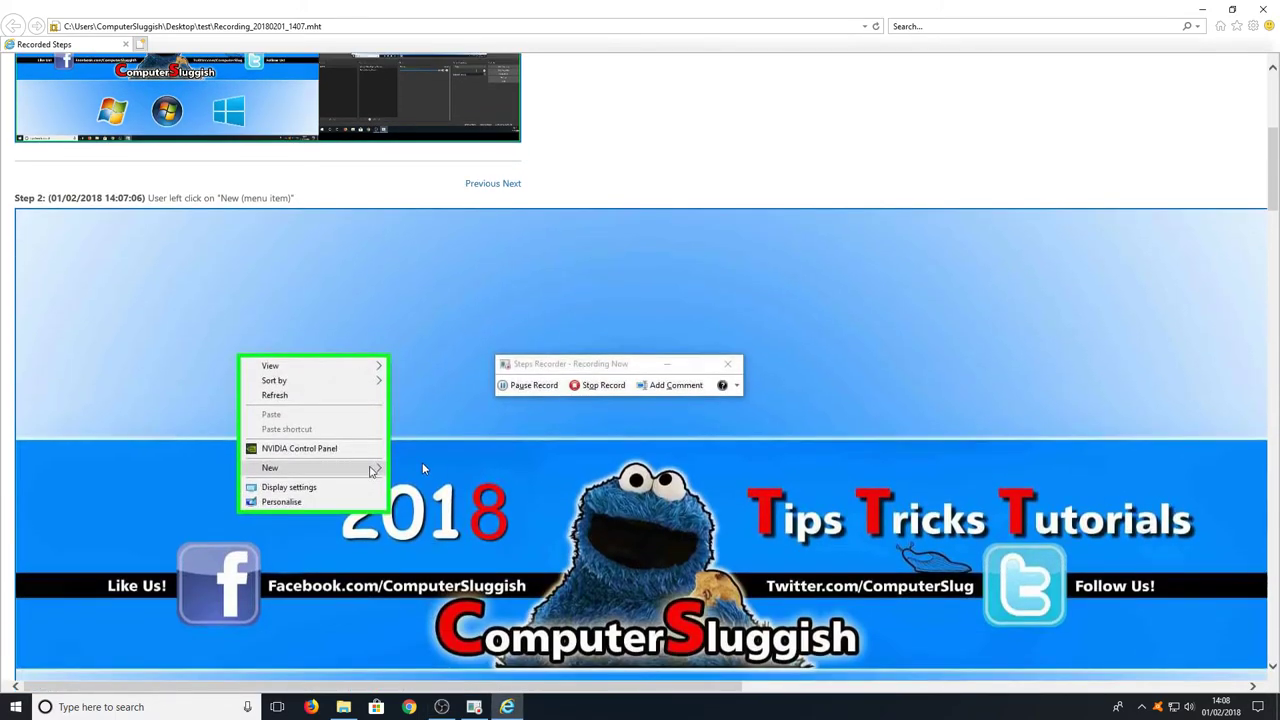
{"action": "scroll", "scroll_direction": "down", "scroll_amount": 3}
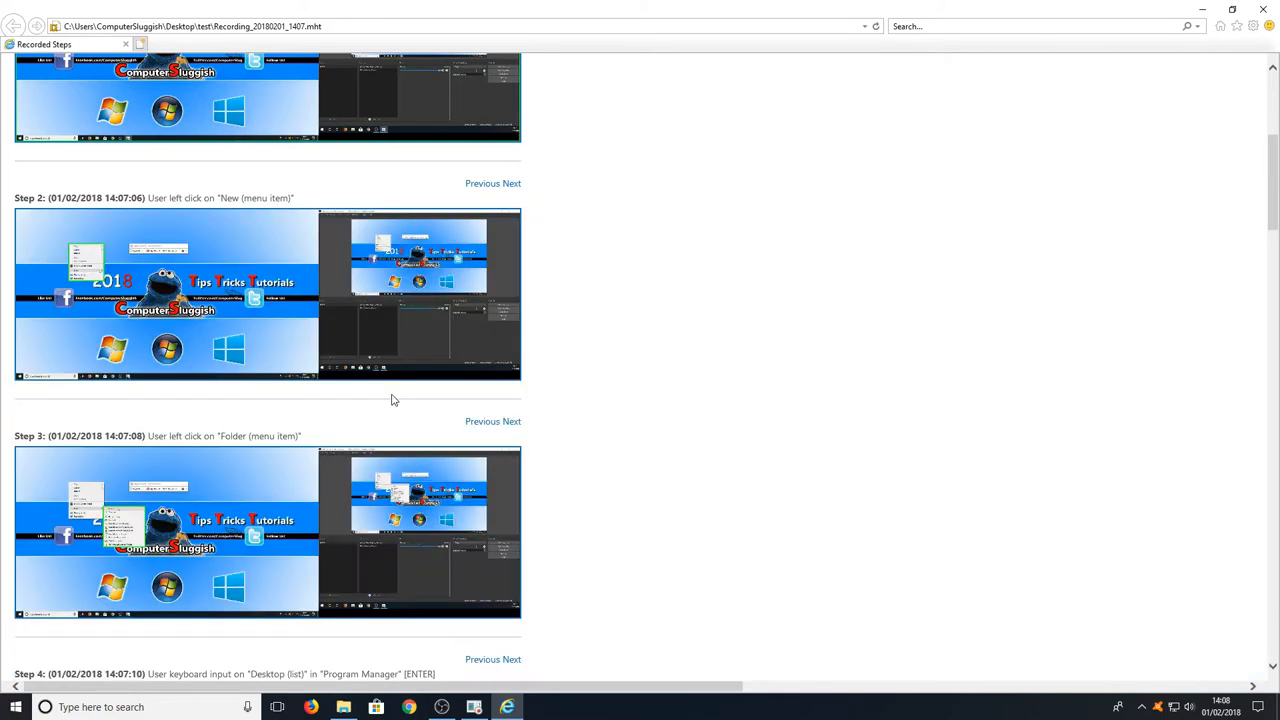
{"action": "scroll", "scroll_direction": "down", "scroll_amount": 3}
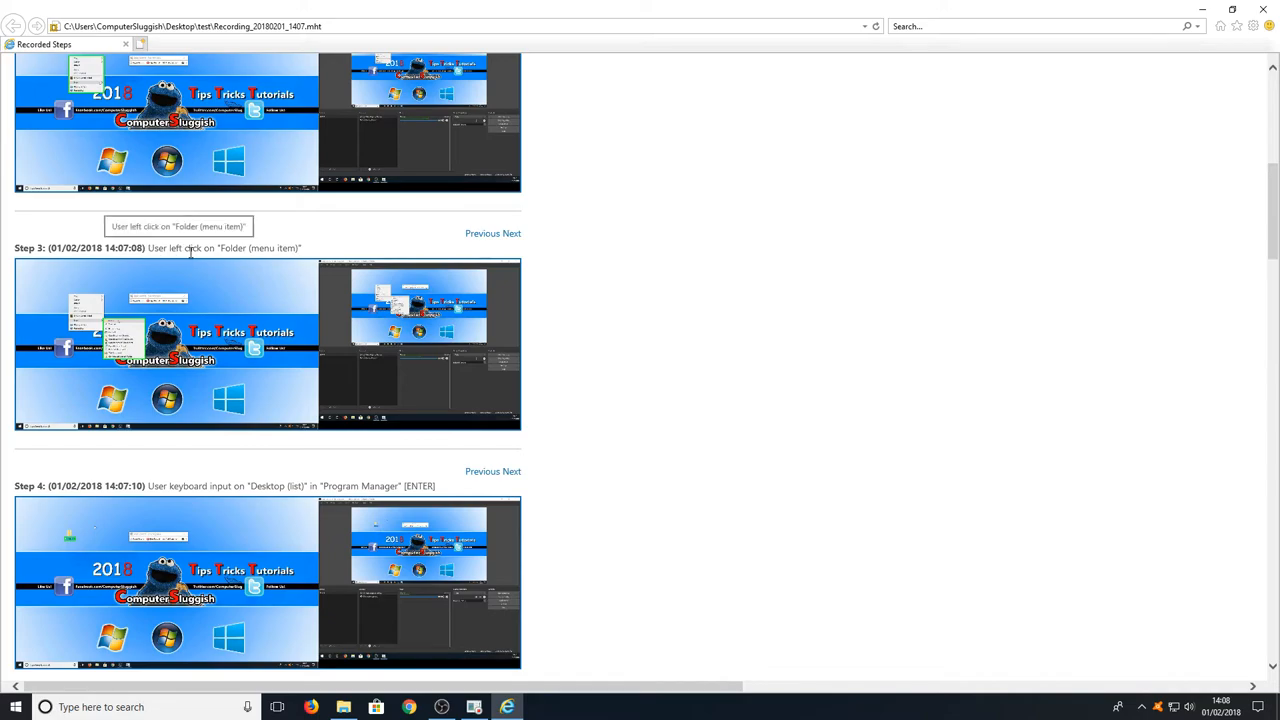
{"action": "mouse_move", "coordinate": [276, 324]}
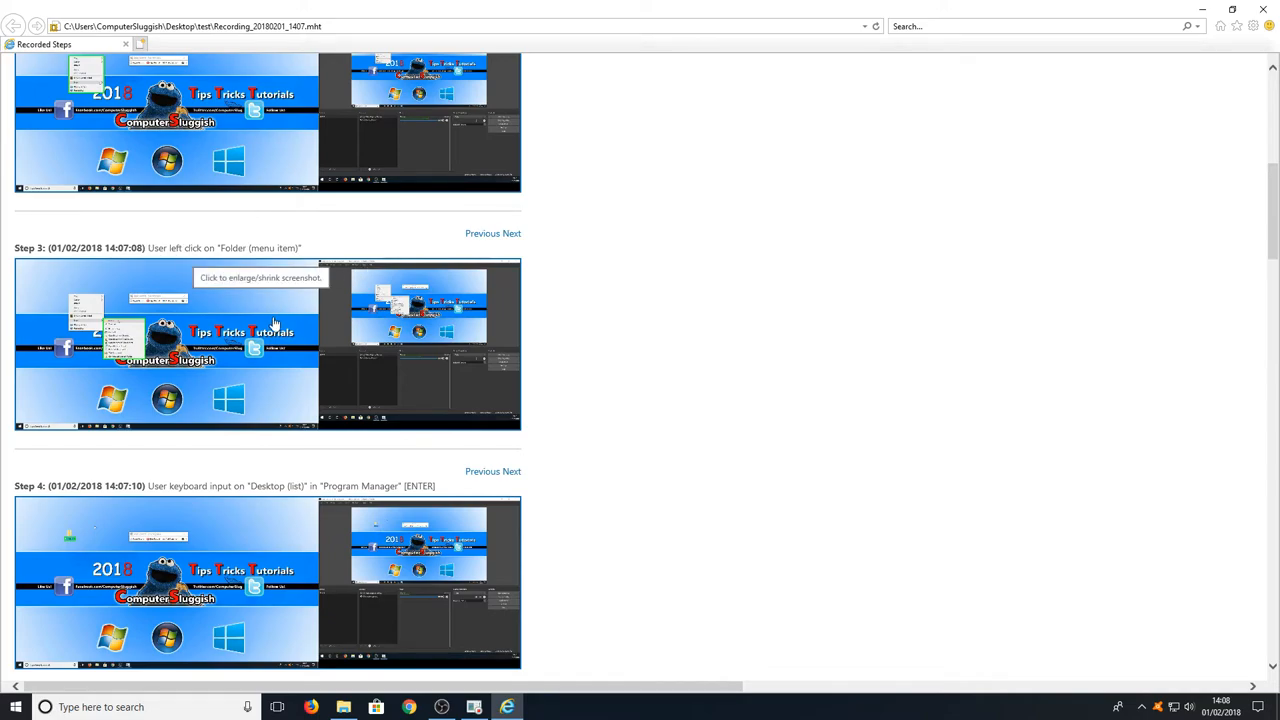
{"action": "scroll", "scroll_direction": "down", "scroll_amount": 3}
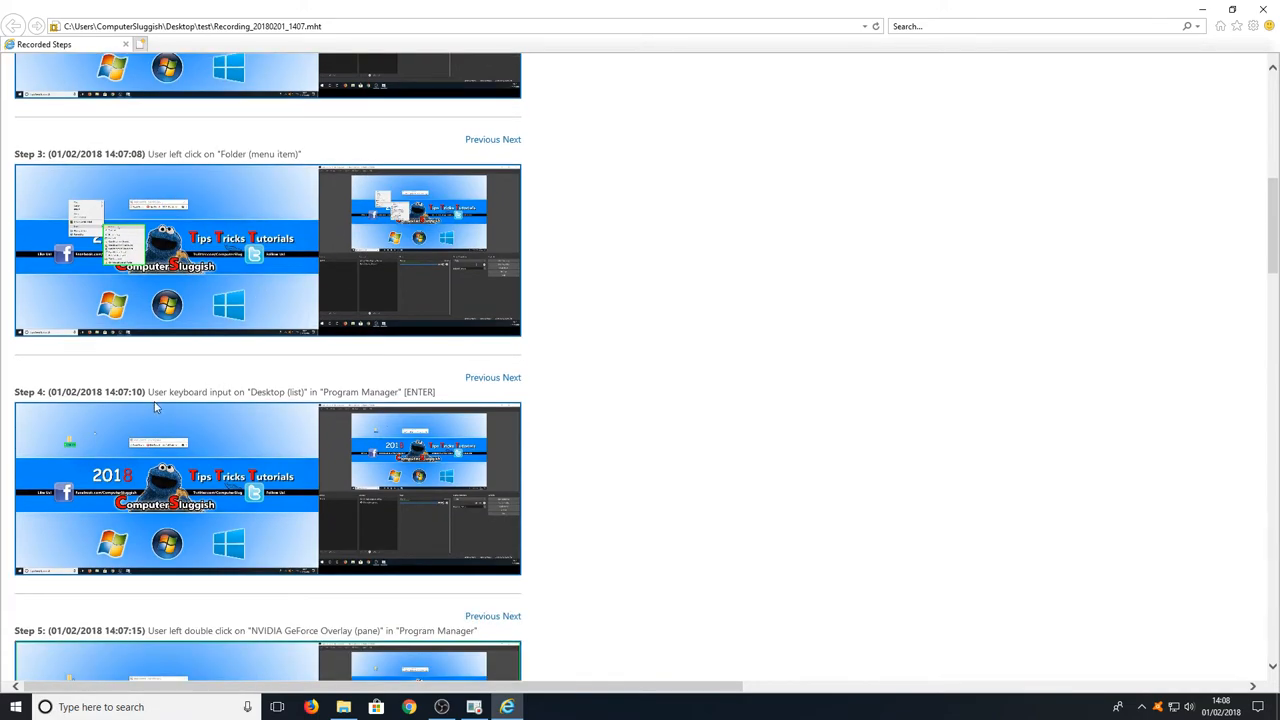
{"action": "mouse_move", "coordinate": [588, 418]}
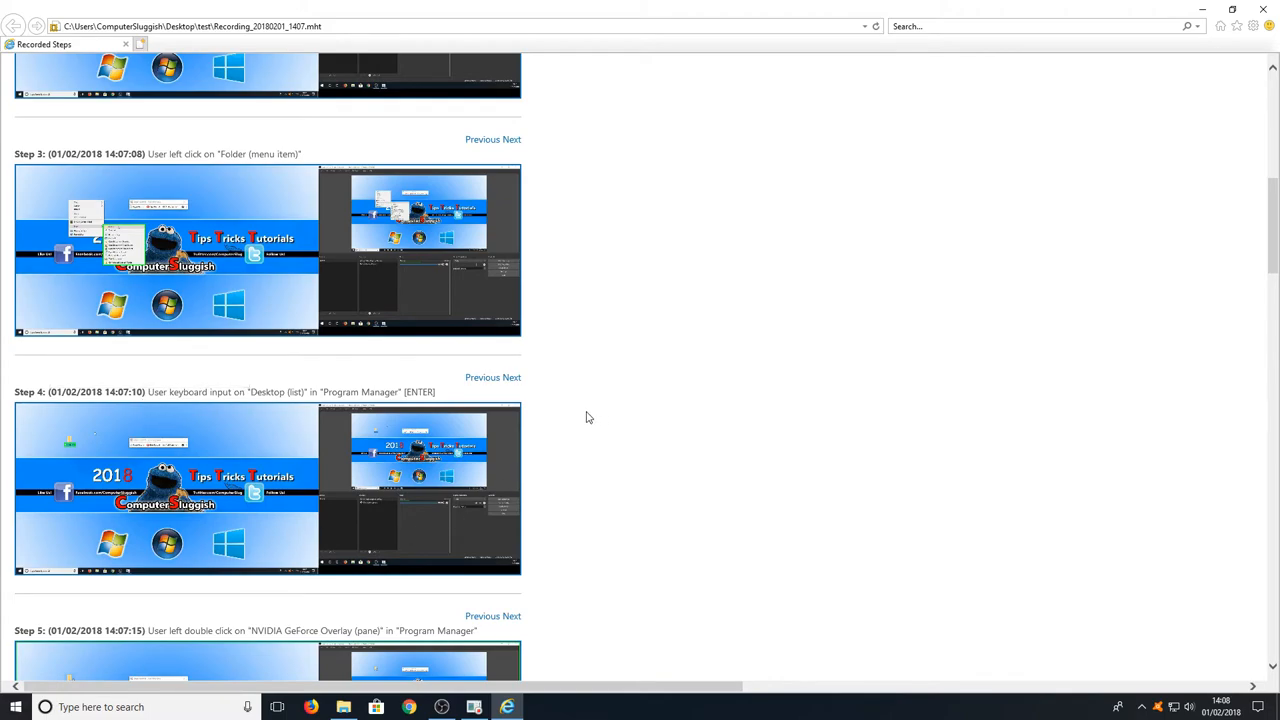
{"action": "scroll", "scroll_direction": "down", "scroll_amount": 3}
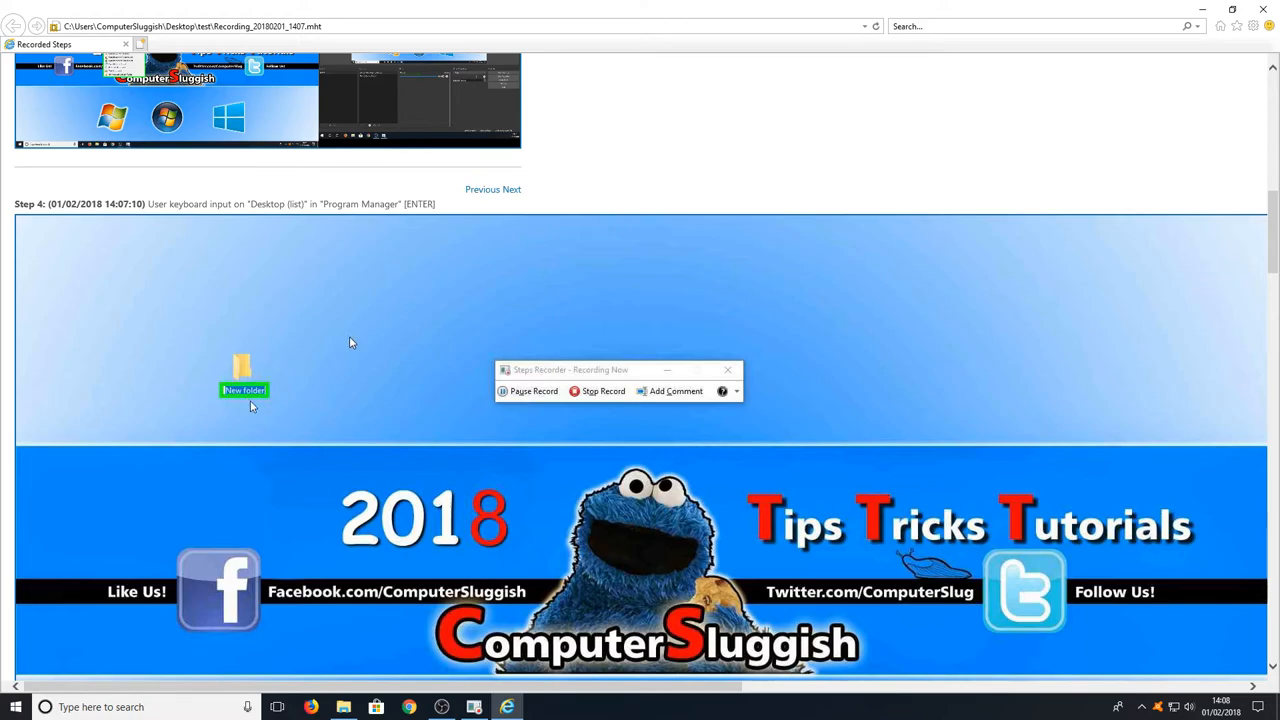
{"action": "scroll", "scroll_direction": "down", "scroll_amount": 3}
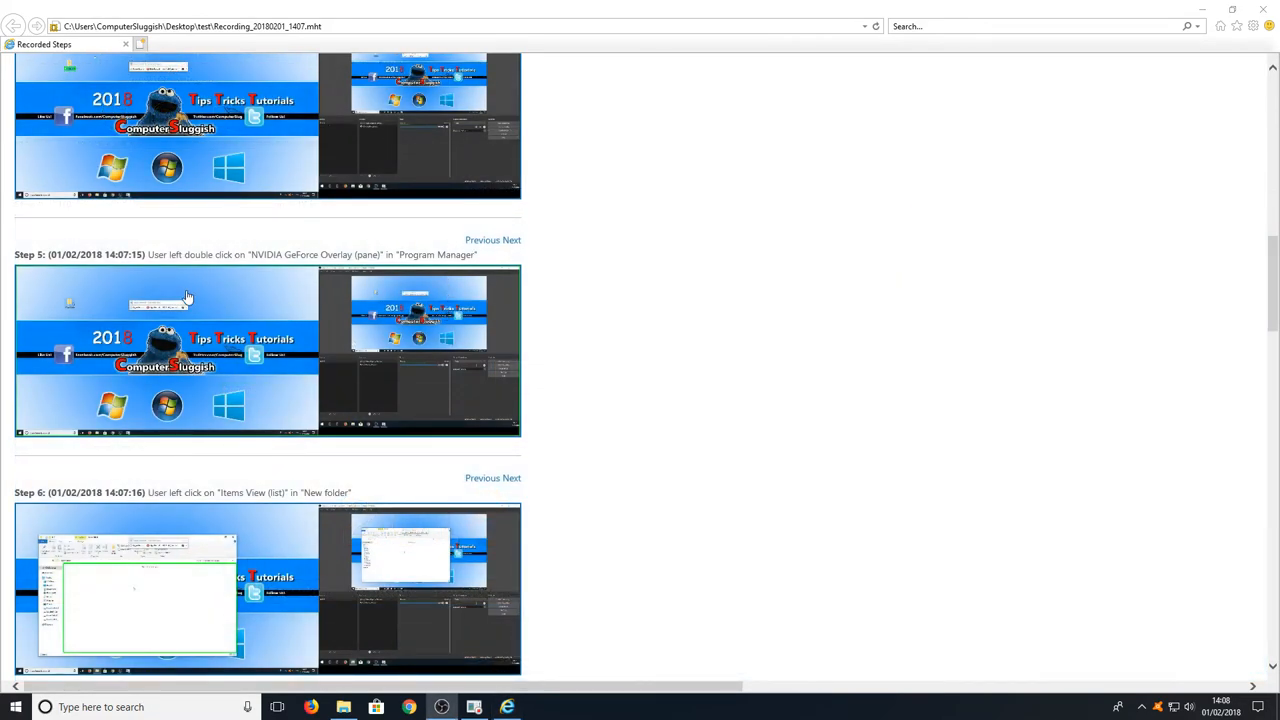
{"action": "mouse_move", "coordinate": [232, 340]}
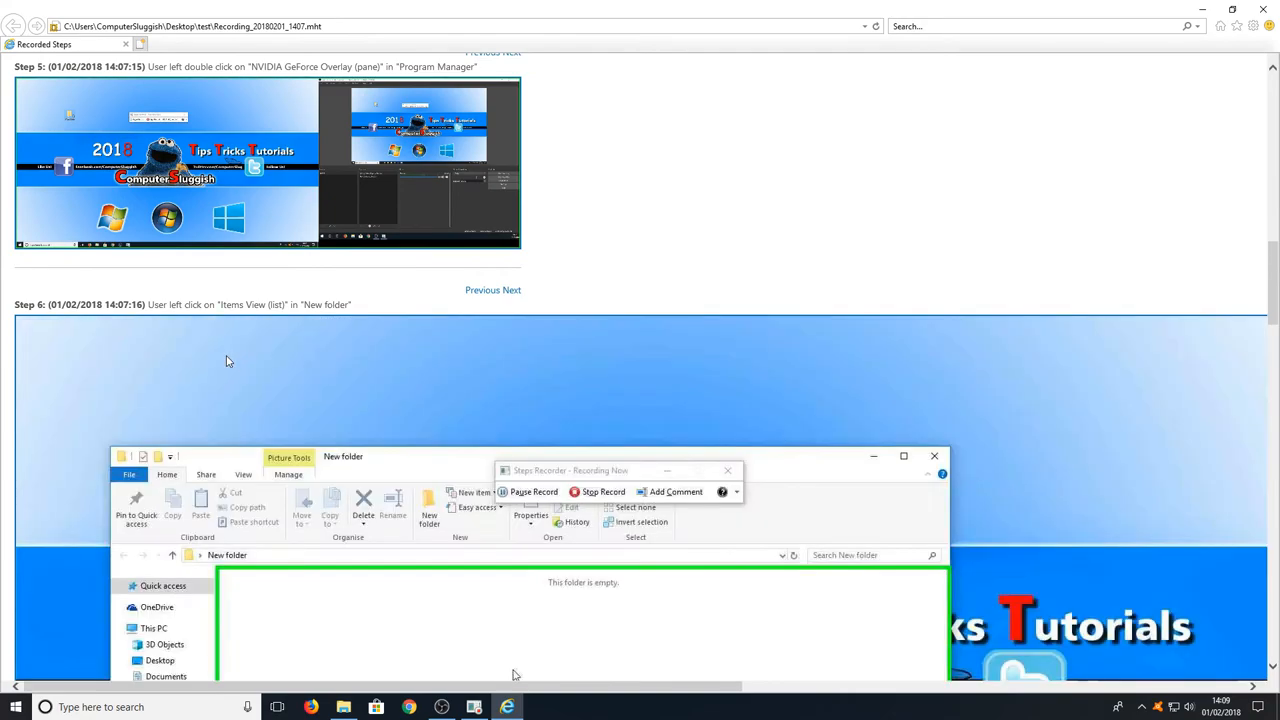
- Scroll the step report down through Steps 5 to 10, reaching the Additional Details section
{"action": "scroll", "scroll_direction": "down", "scroll_amount": 3}
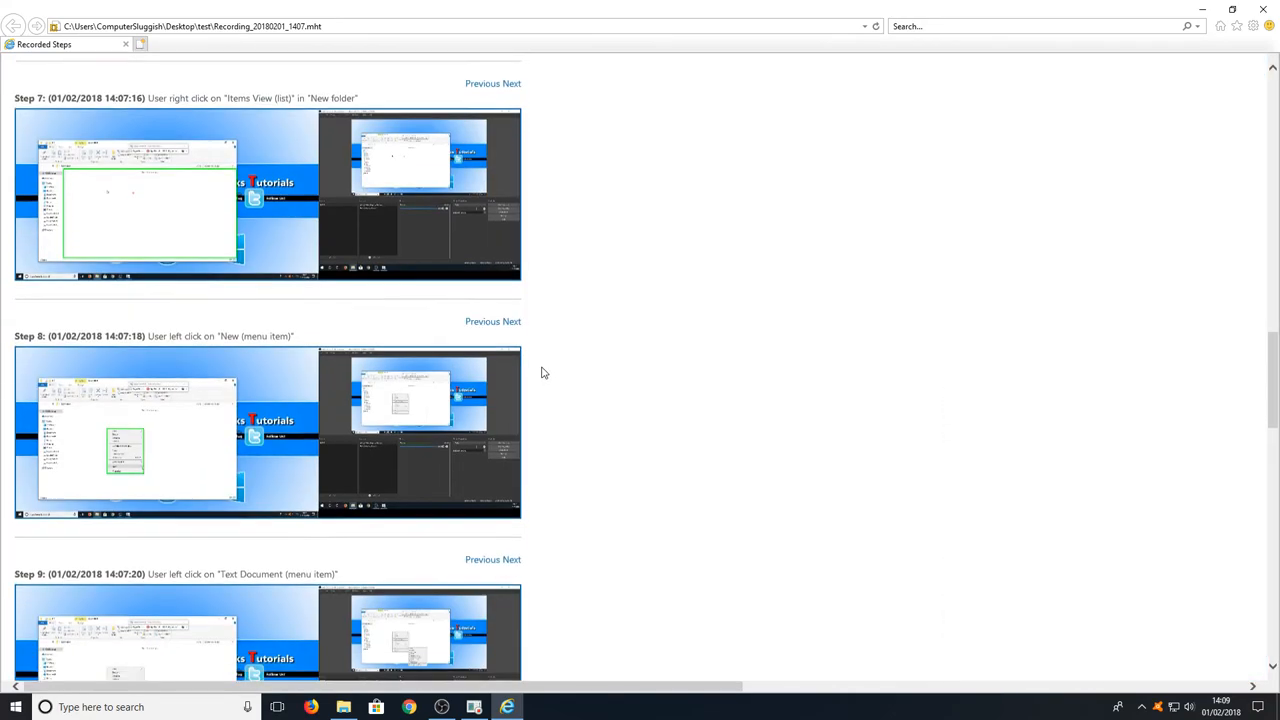
{"action": "scroll", "scroll_direction": "down", "scroll_amount": 3}
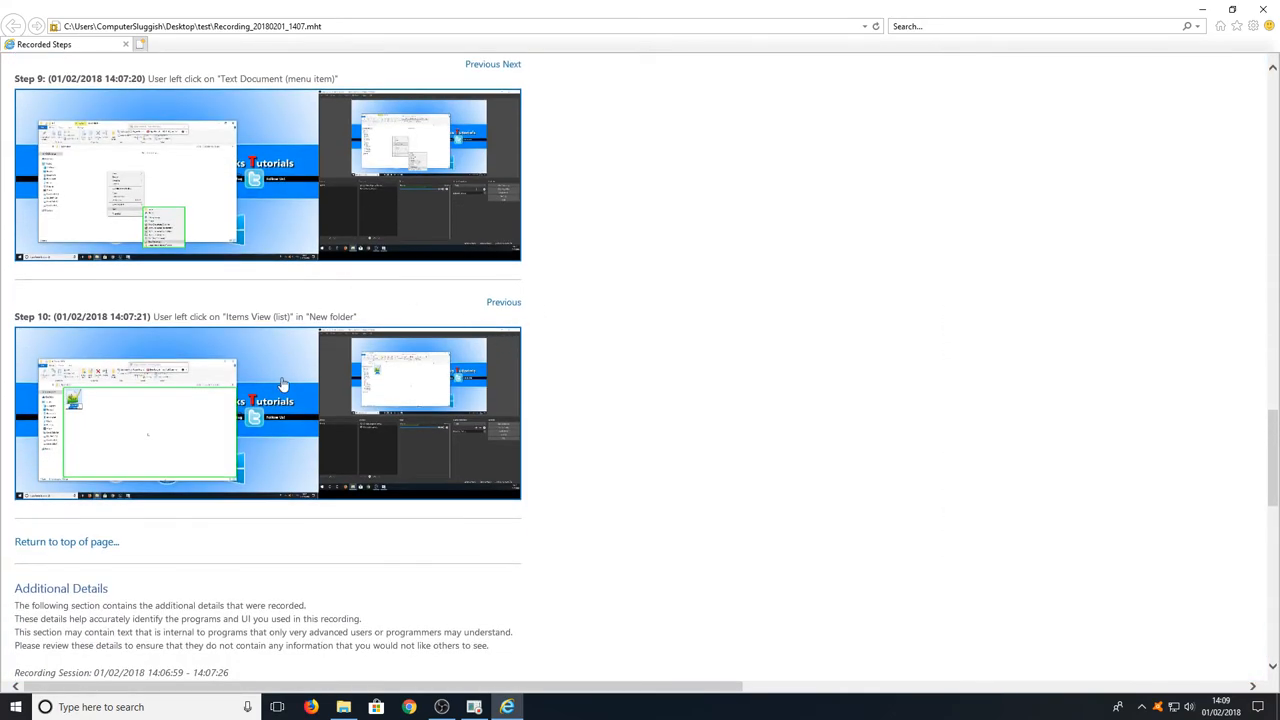
{"action": "scroll", "scroll_direction": "down", "scroll_amount": 3}
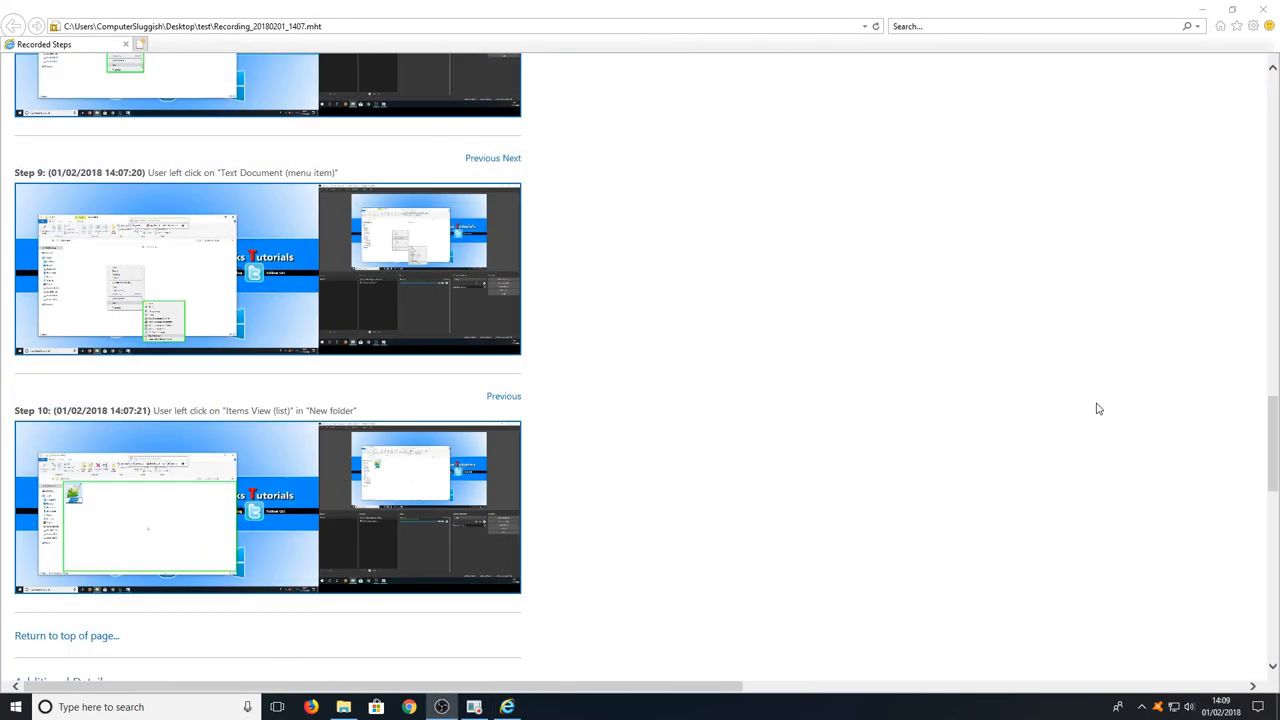
{"action": "mouse_move", "coordinate": [1034, 390]}
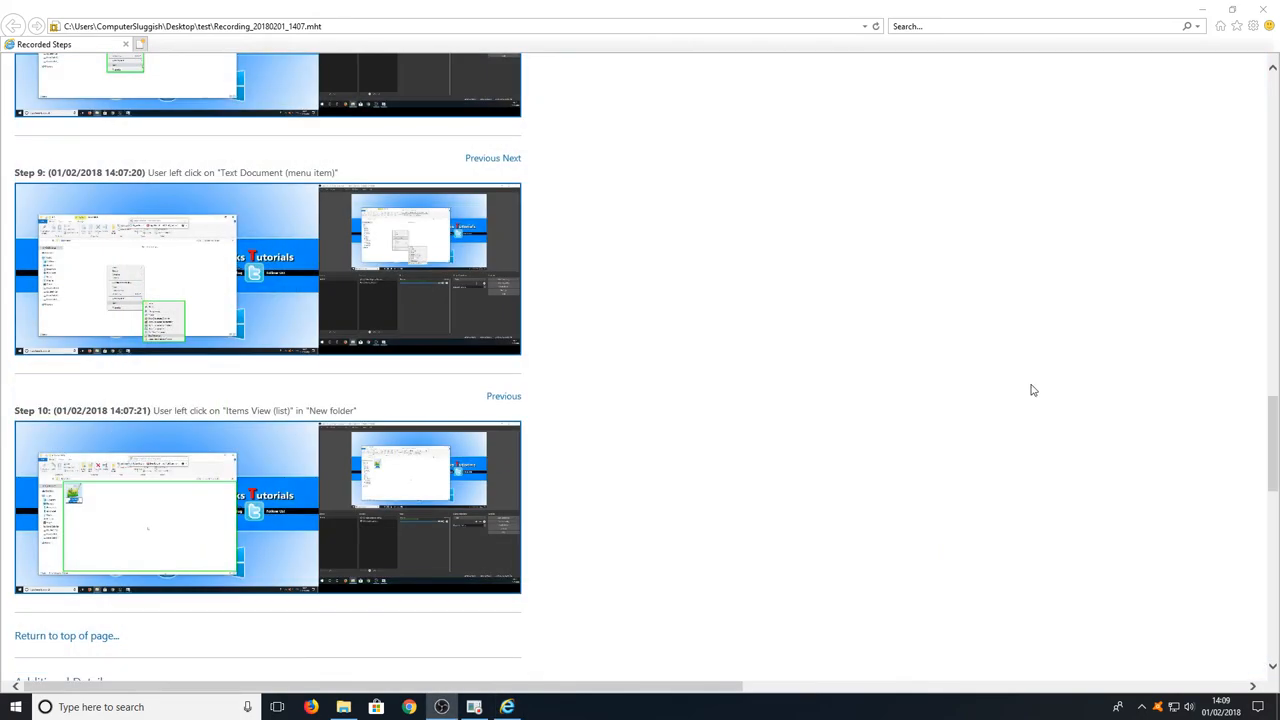